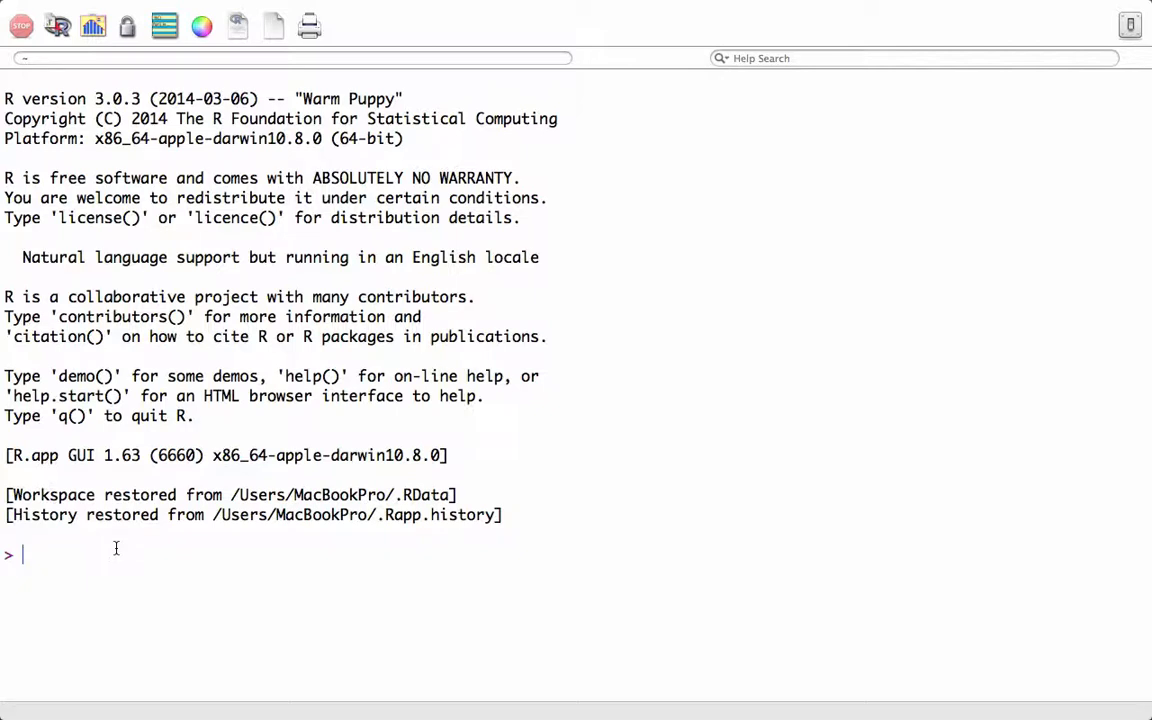
Assign vmixed <- c(1,2,"a","b") and print it, every element shown as text.
type("vmixe")
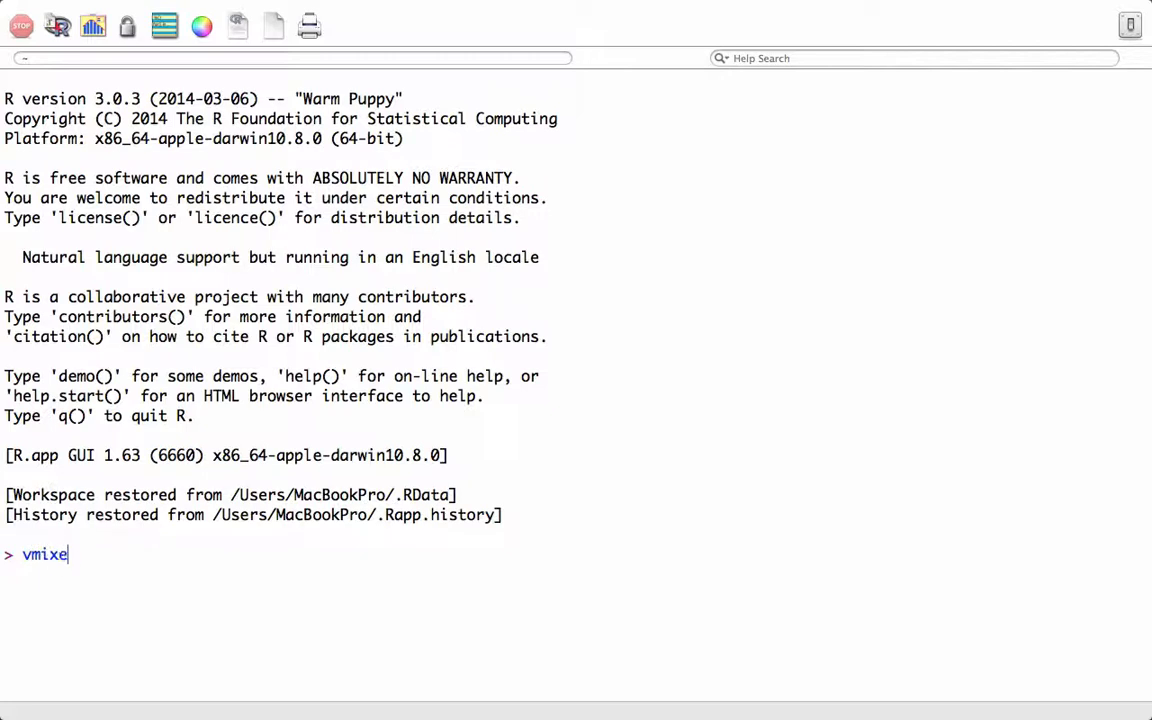
type("d <-")
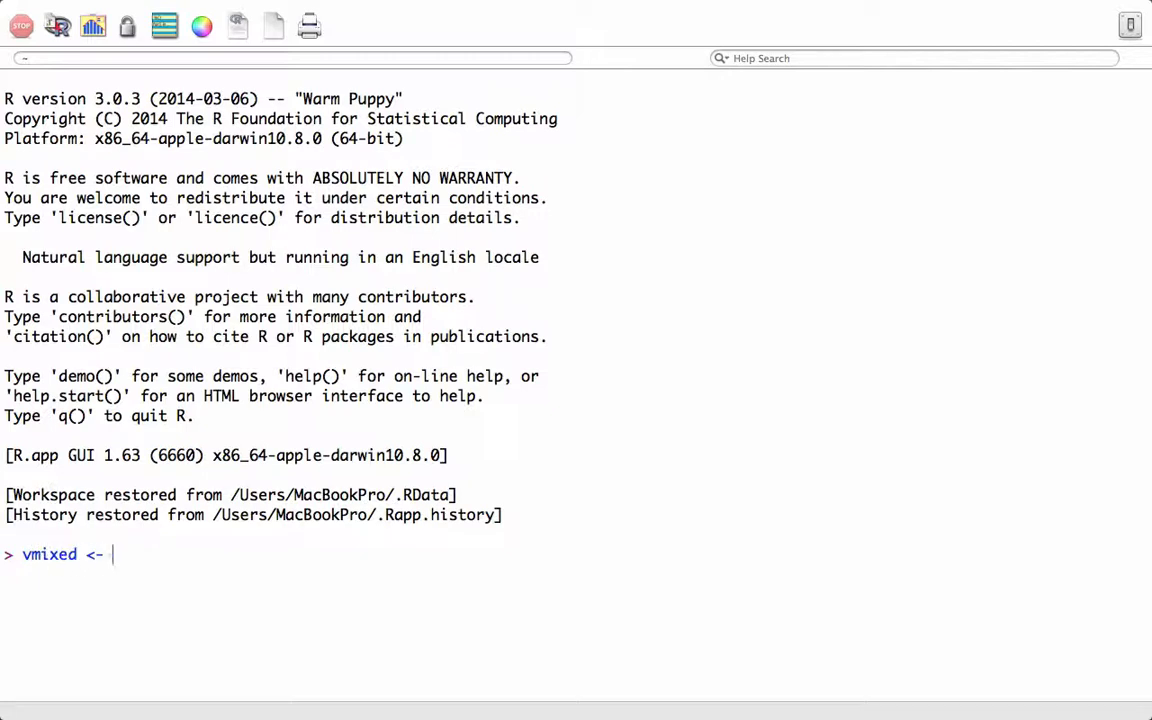
type("c")
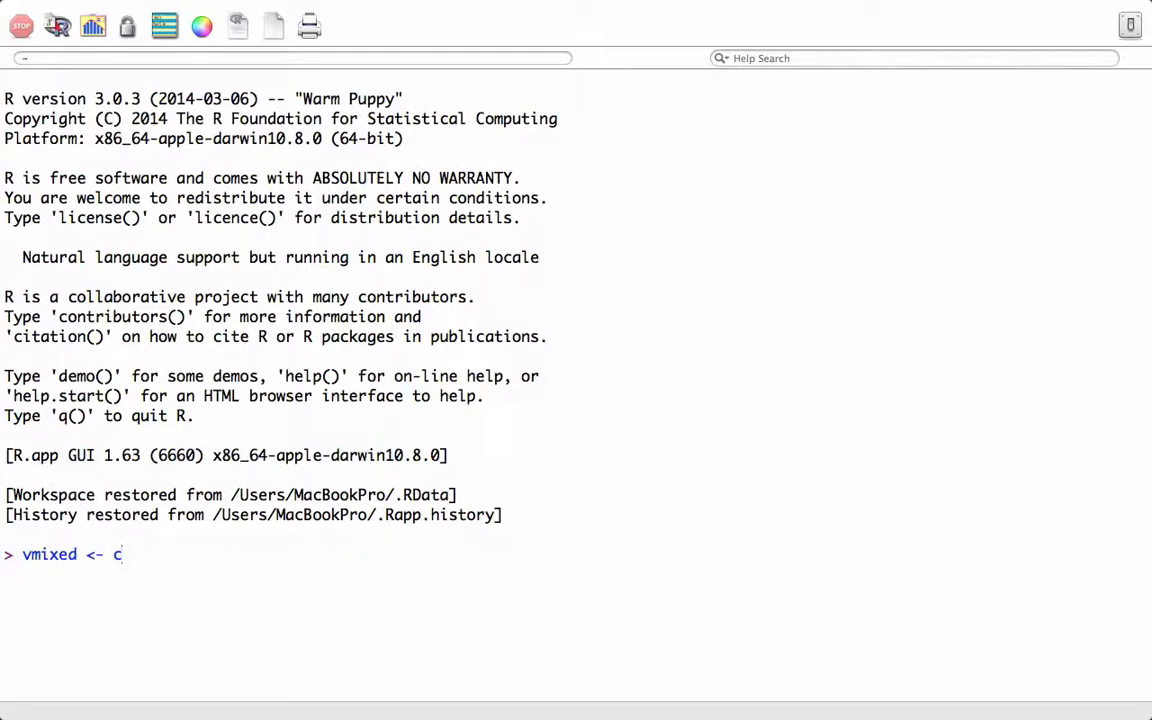
type("()")
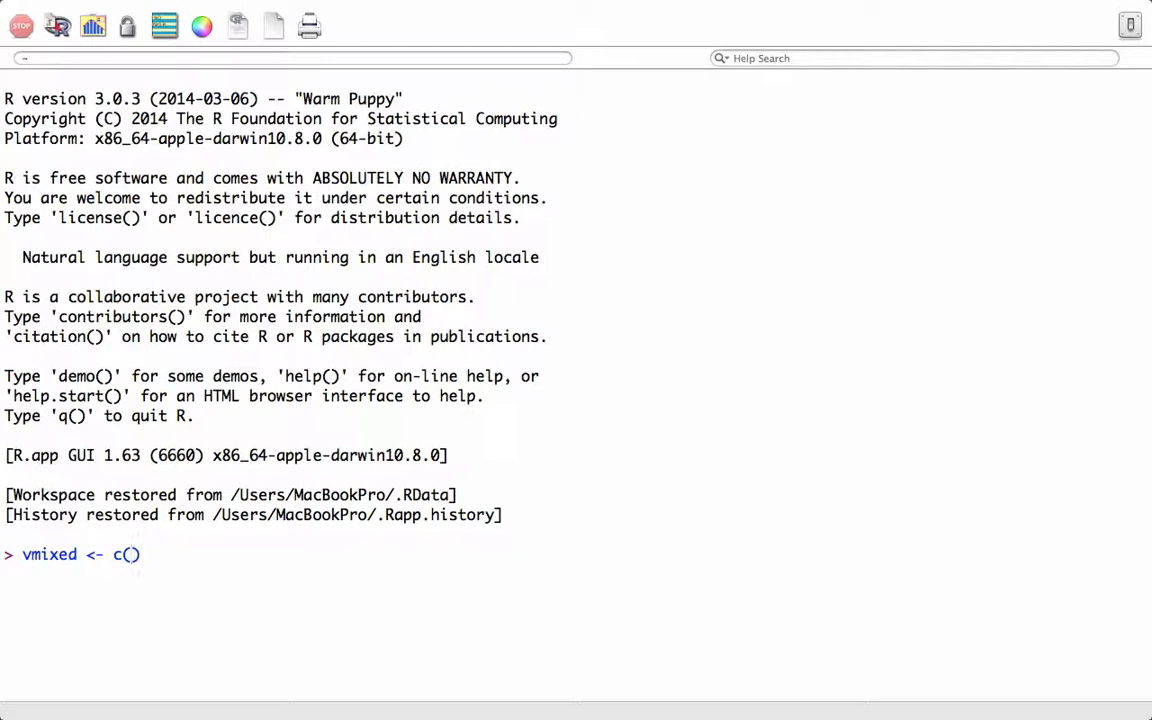
type("1,2,")
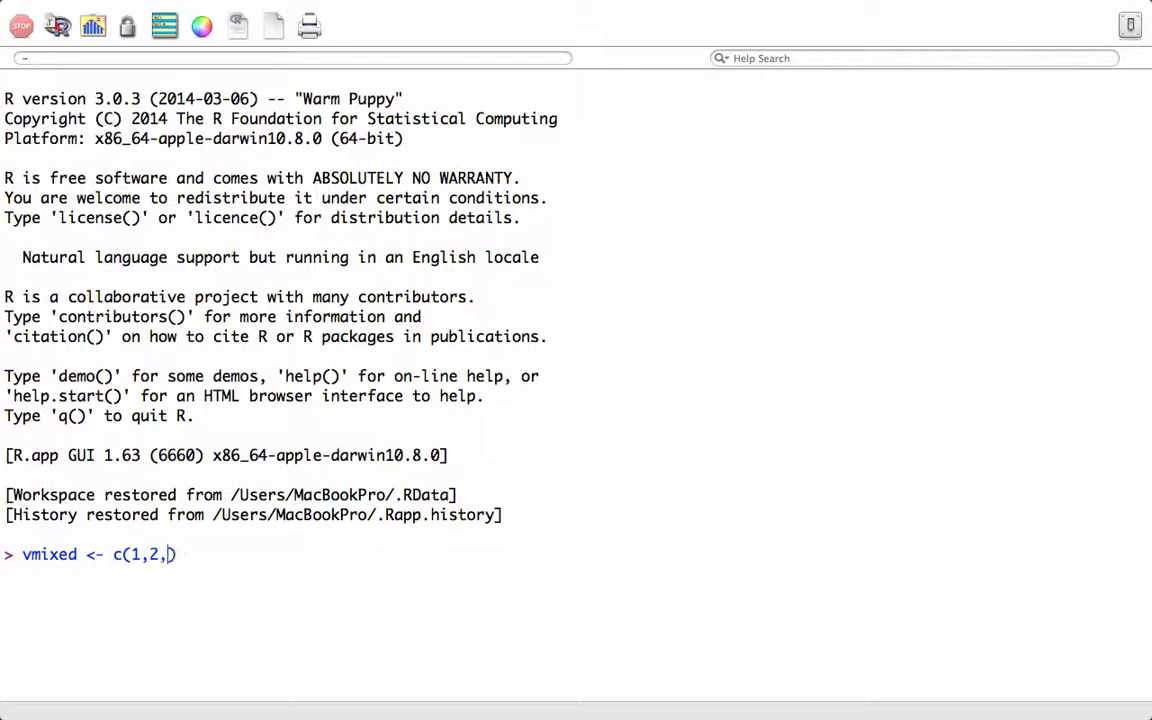
type("\"a\",")
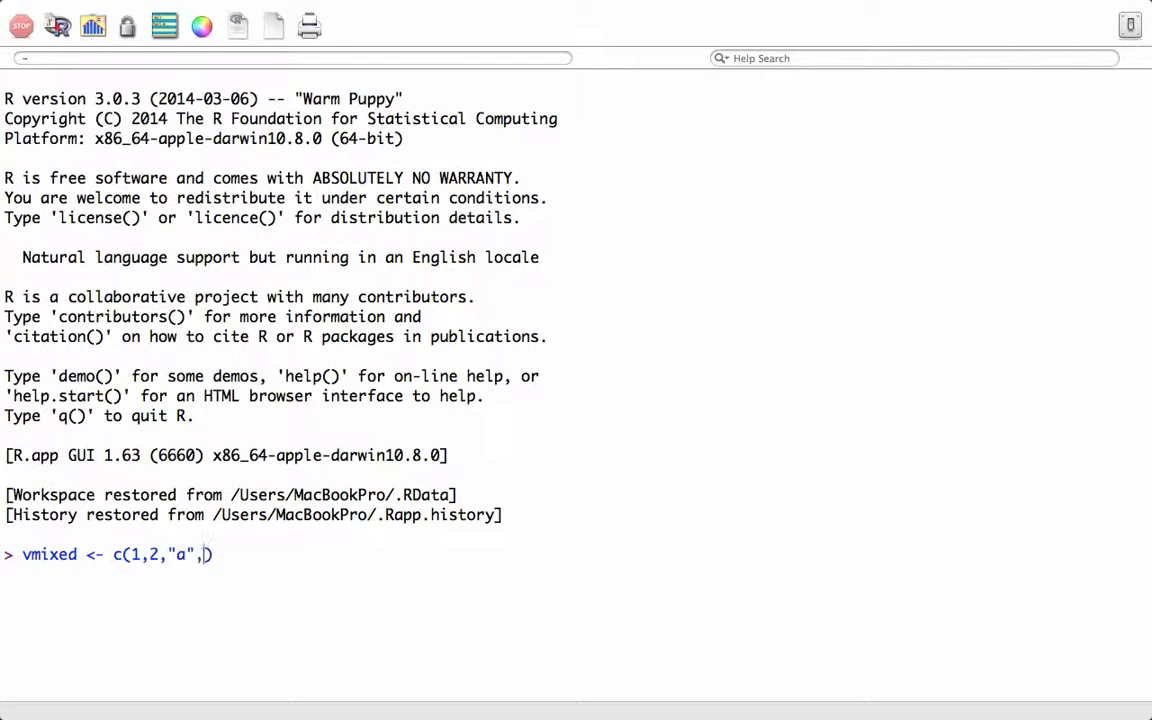
type("\"b\"")
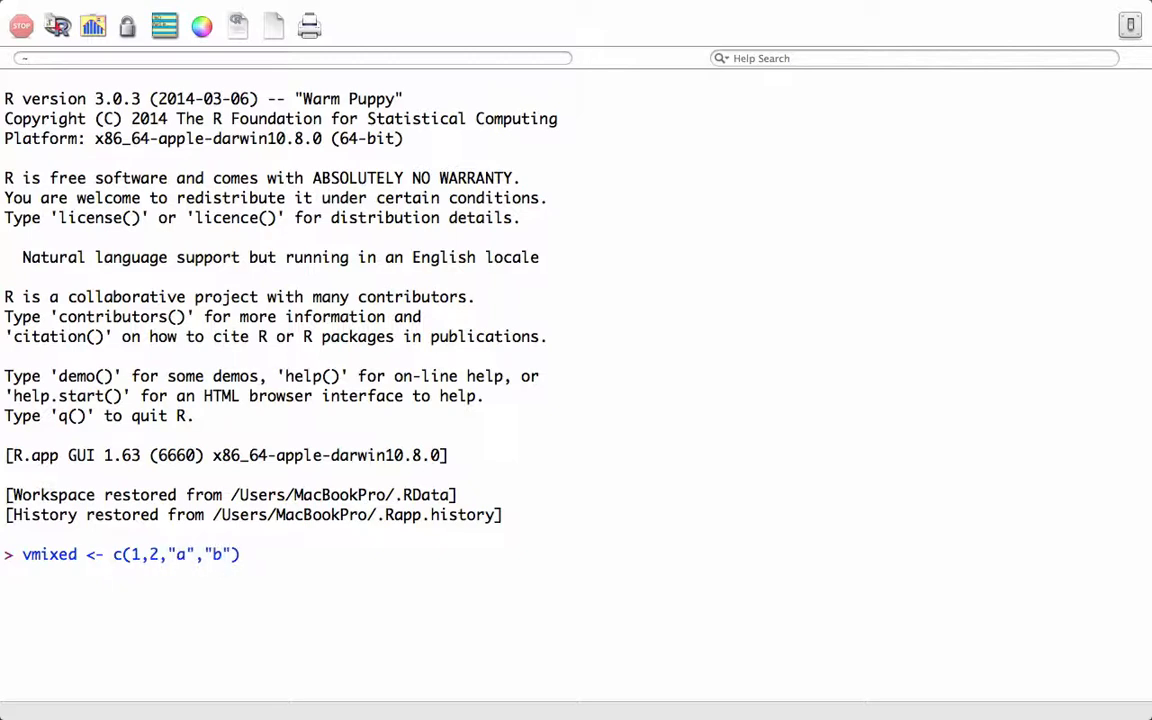
type("vmixed")
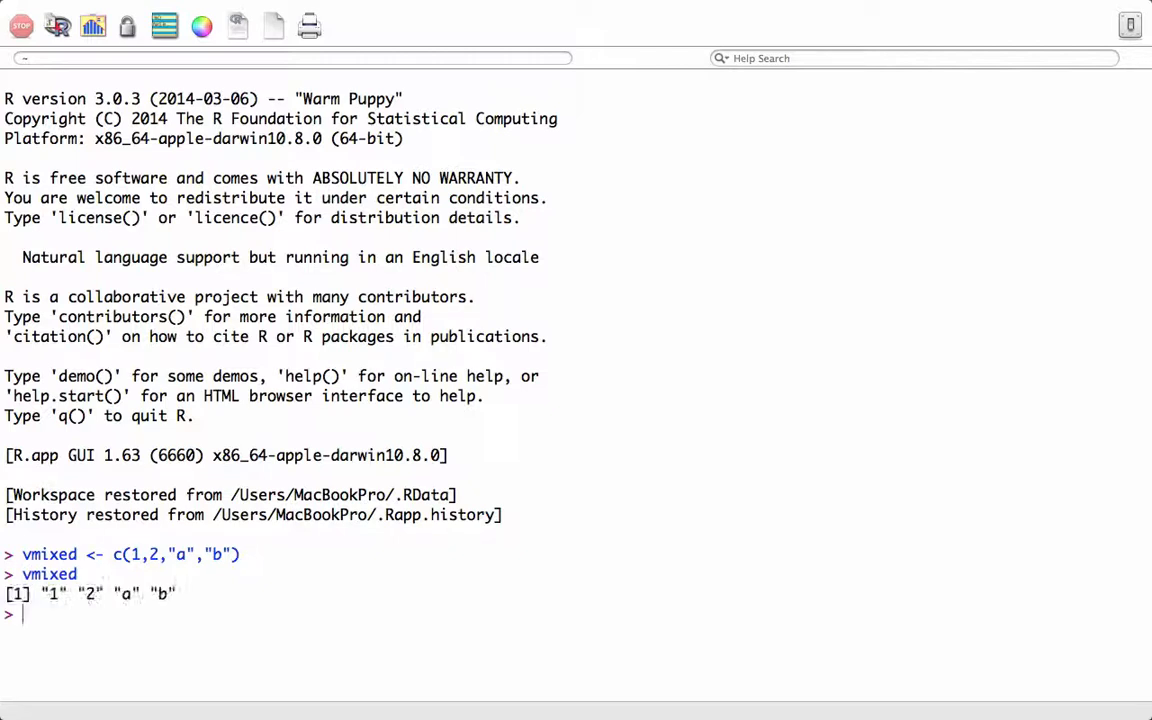
Run class(vmixed) and see it return "character".
type("class")
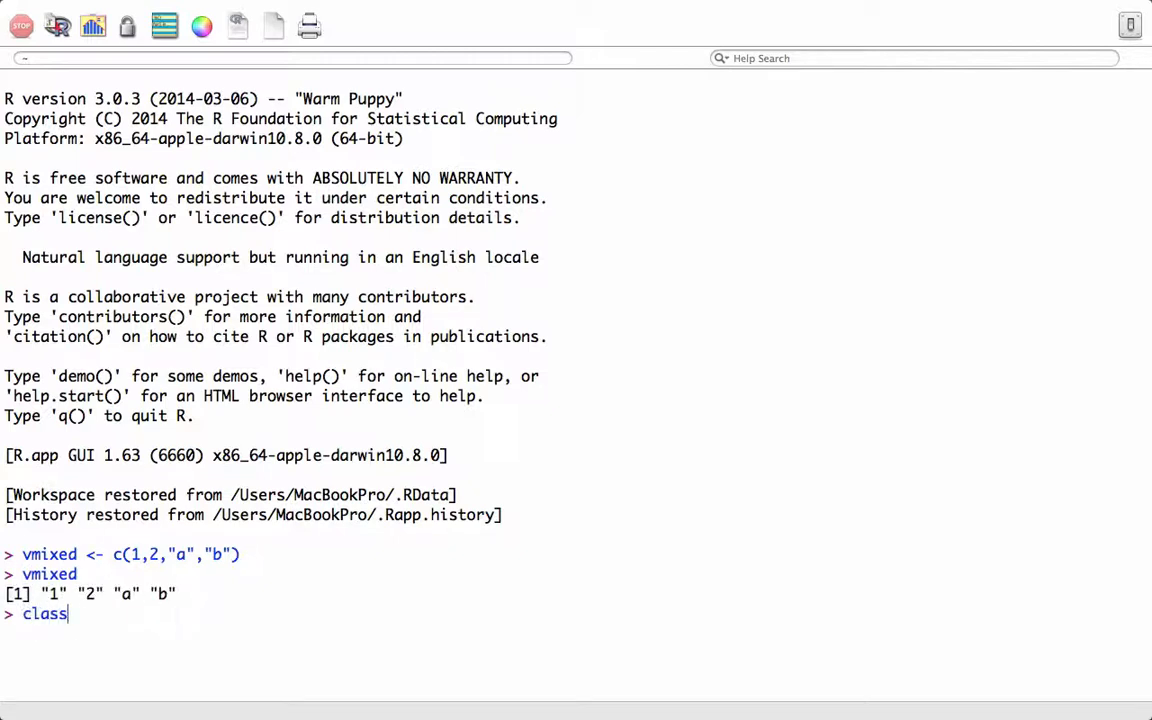
type("()")
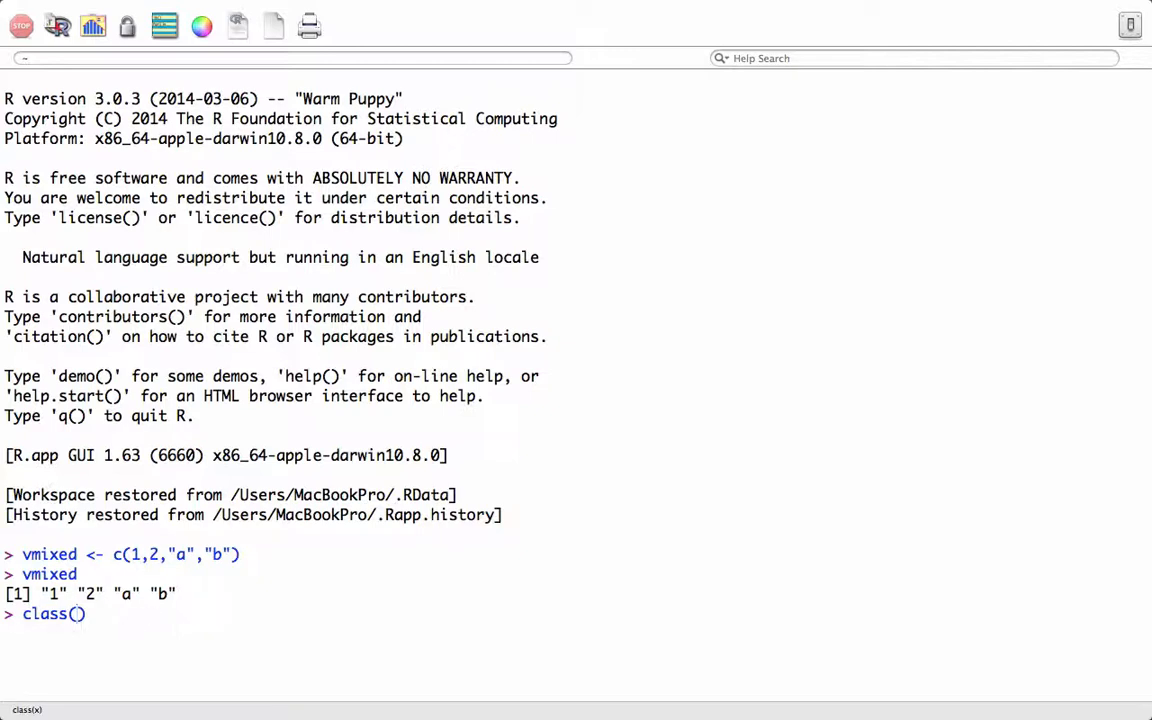
type("vmixed")
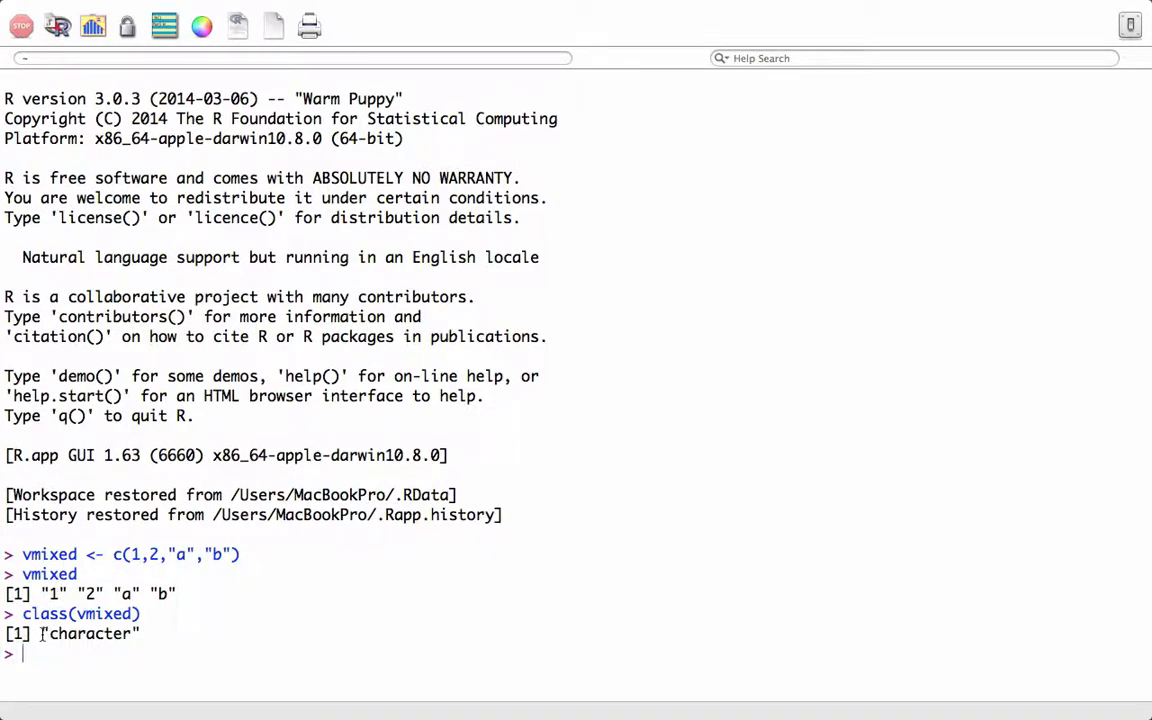
double_click(90, 632)
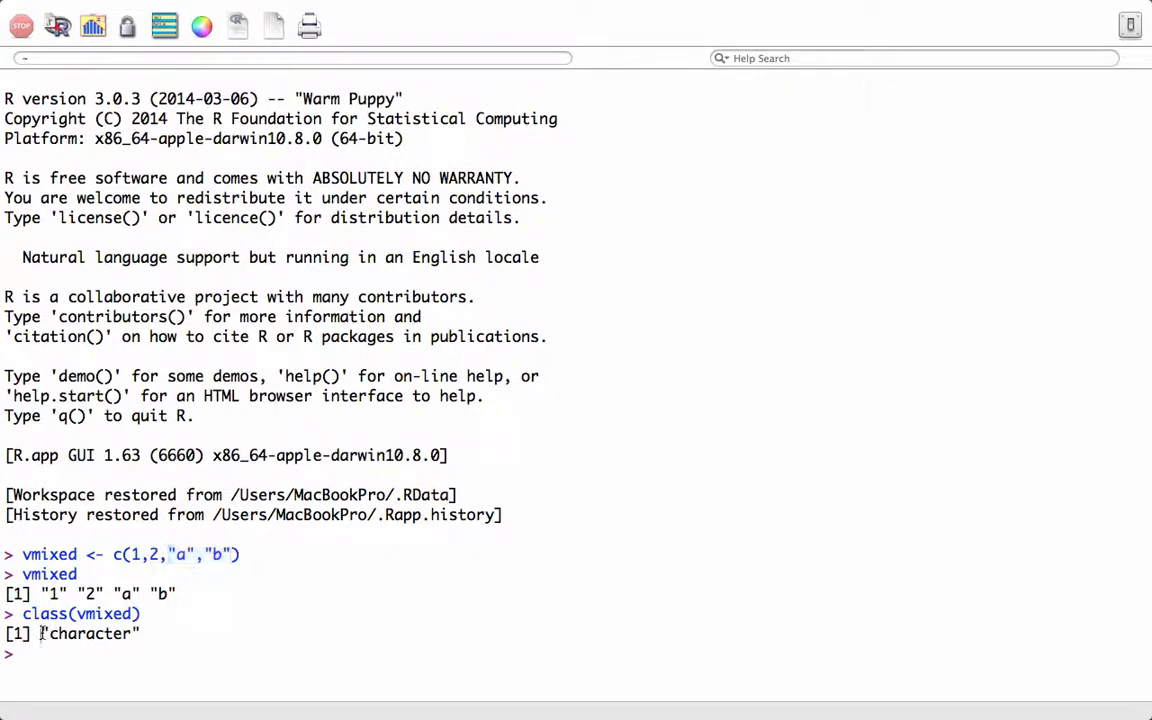
double_click(88, 632)
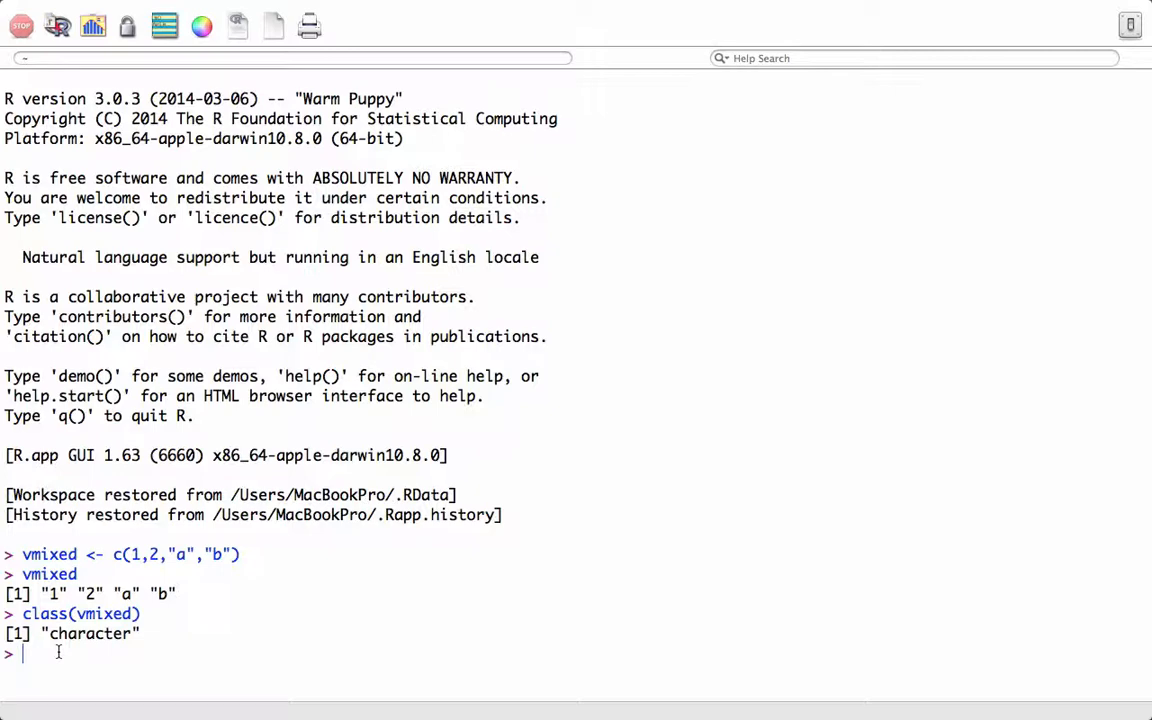
Look up help(c) to bring up the Combine Values into a Vector or List page.
type("he")
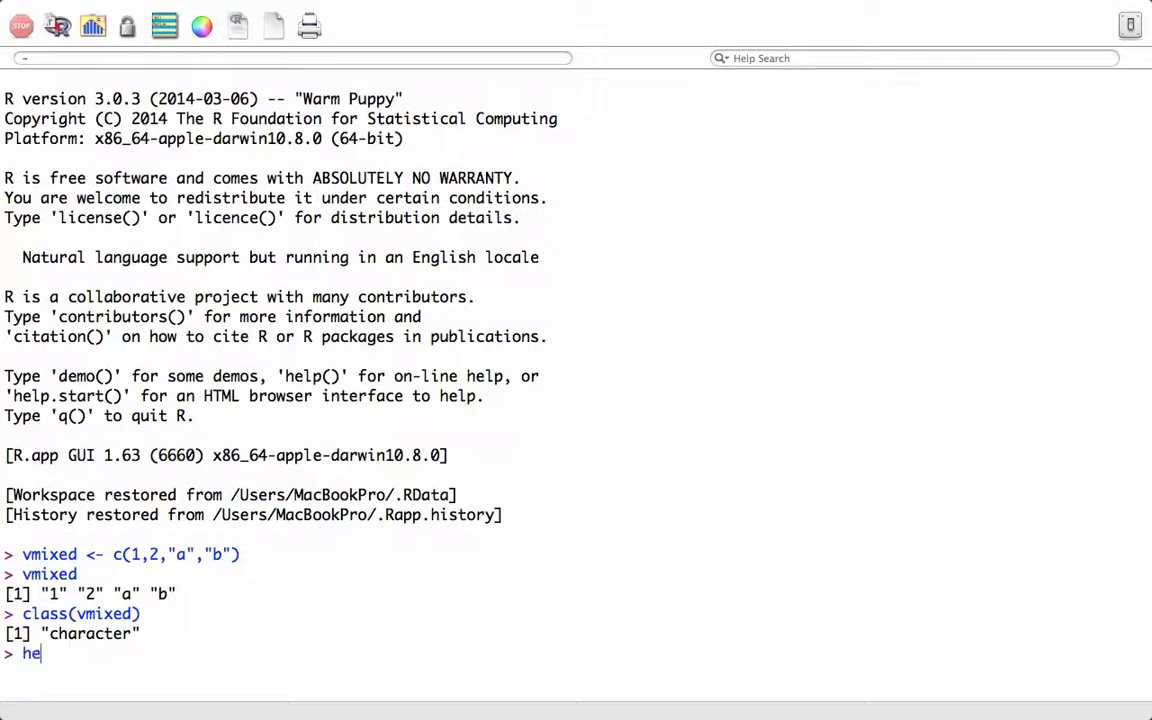
type("lp(c)")
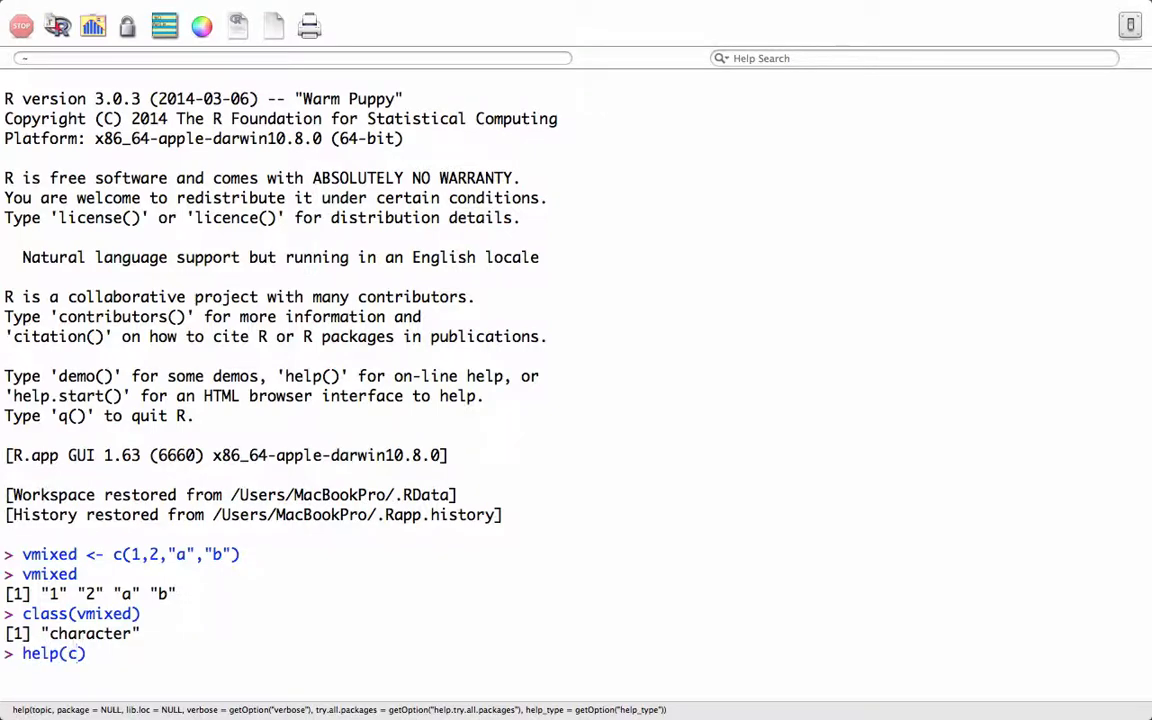
key("Return")
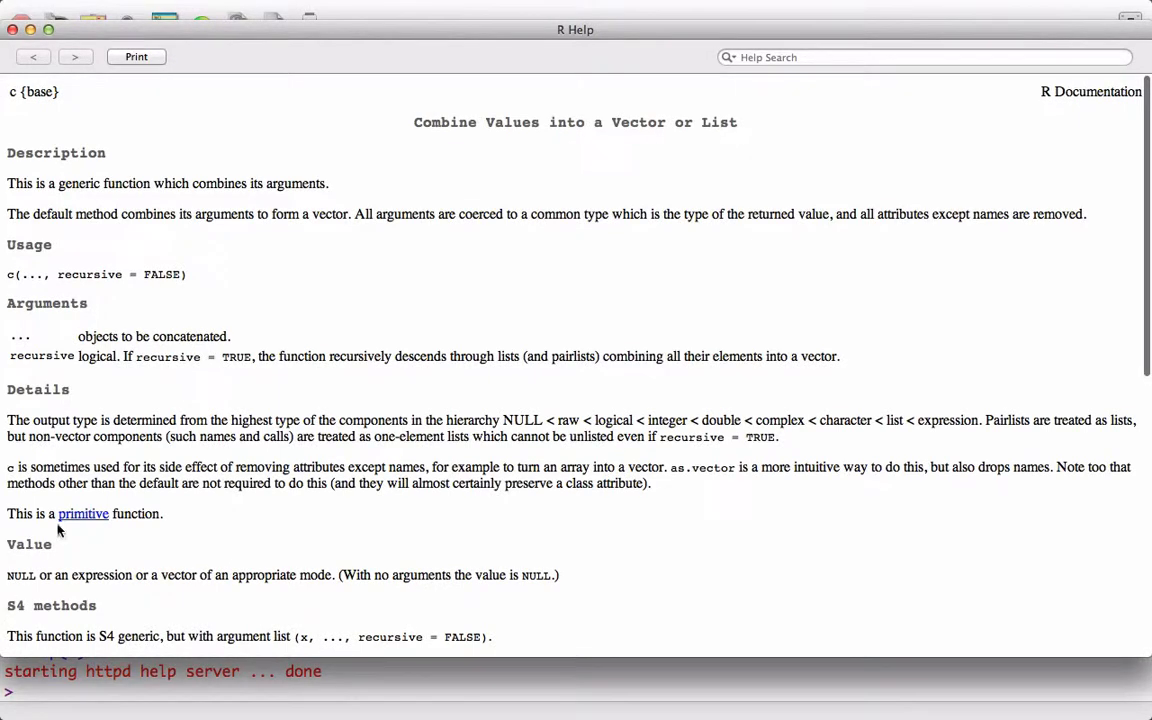
mouse_move(8, 420)
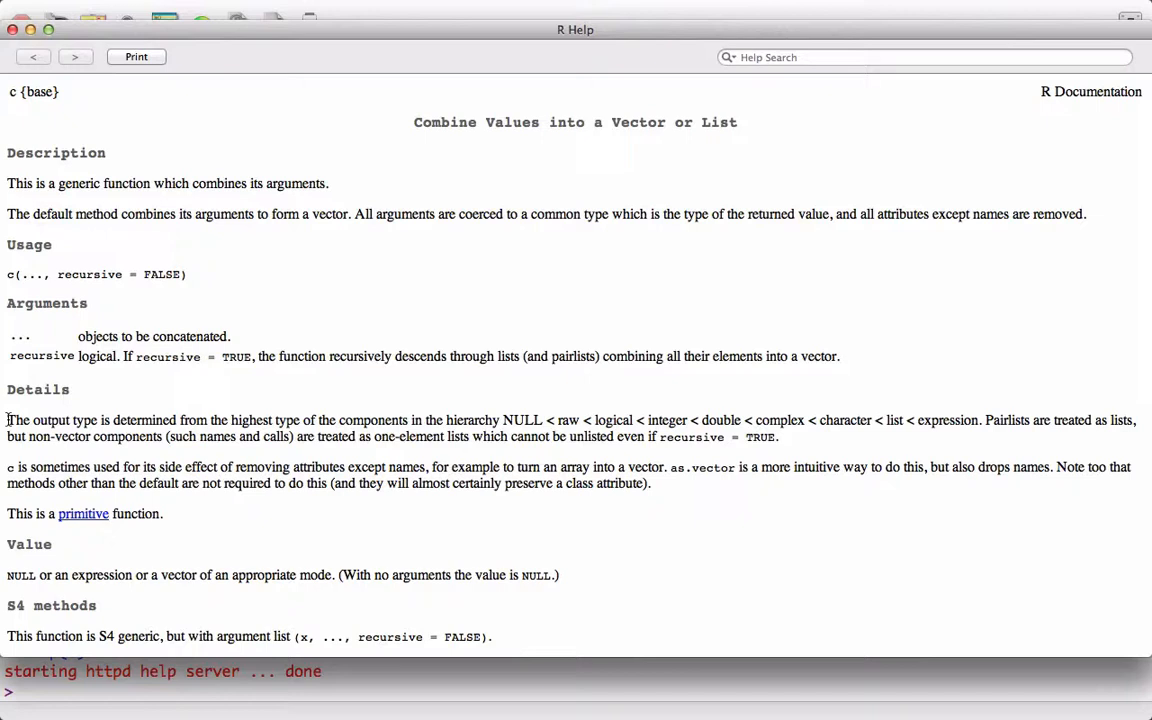
Select the type-hierarchy sentence NULL < raw < … < expression on the help page.
left_click_drag(8, 420, 116, 420)
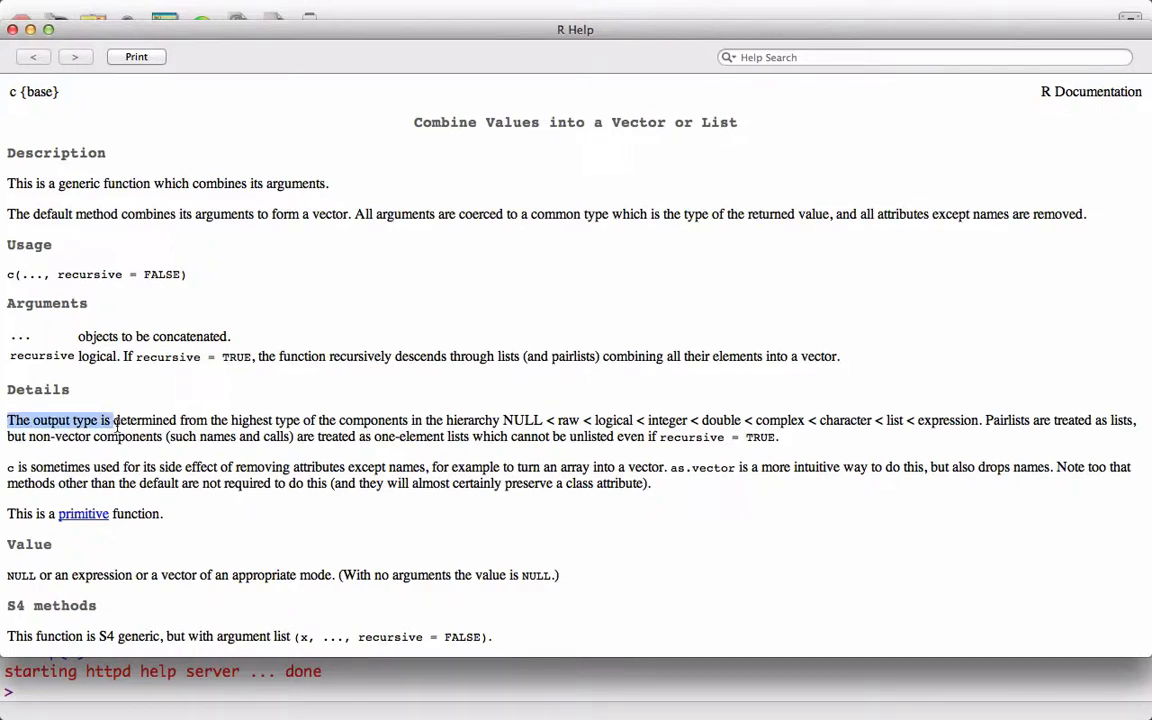
left_click_drag(116, 420, 258, 420)
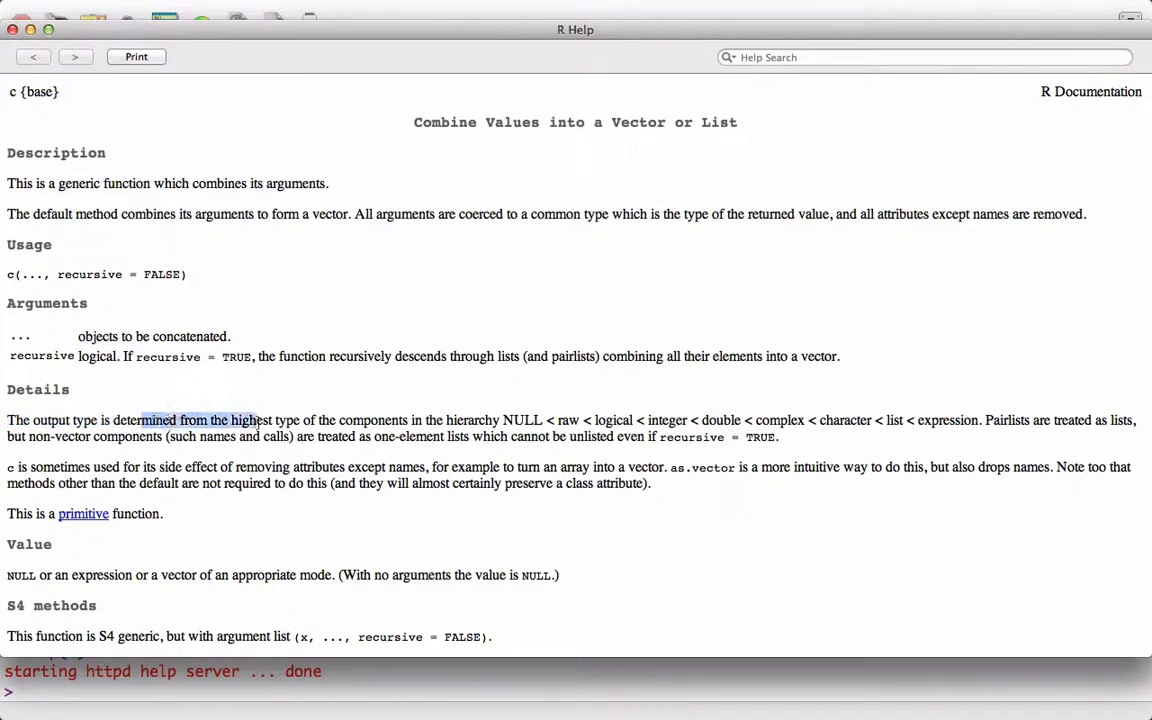
left_click_drag(258, 420, 744, 420)
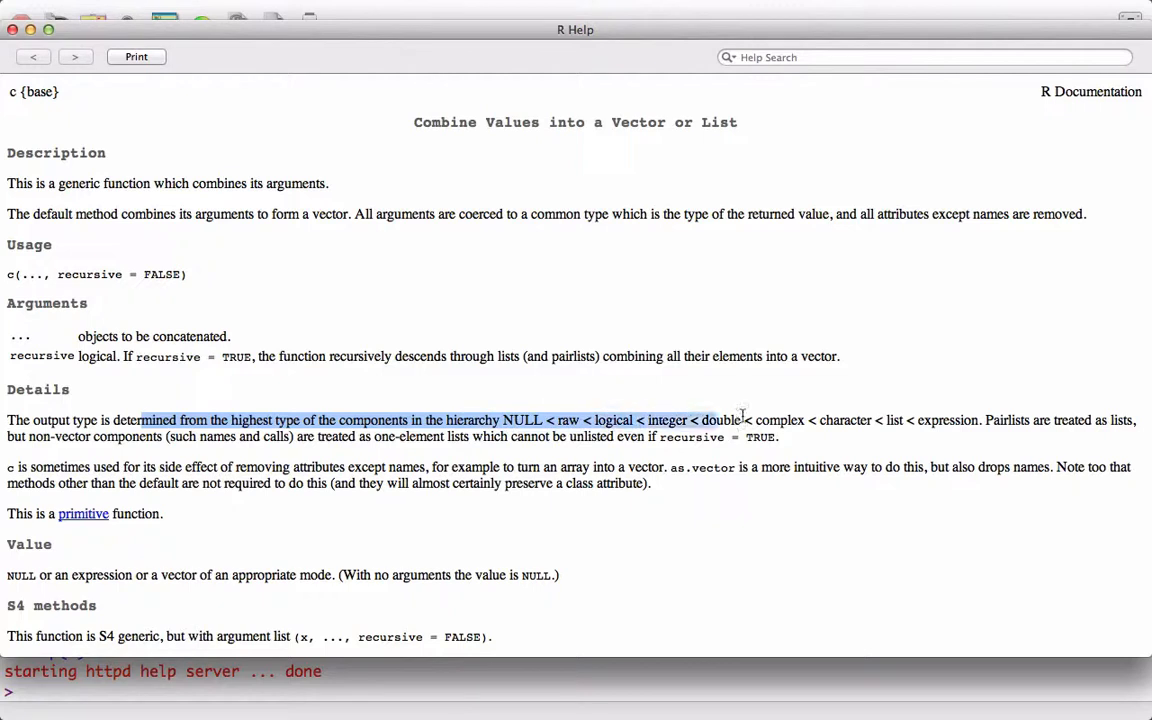
left_click_drag(744, 420, 980, 420)
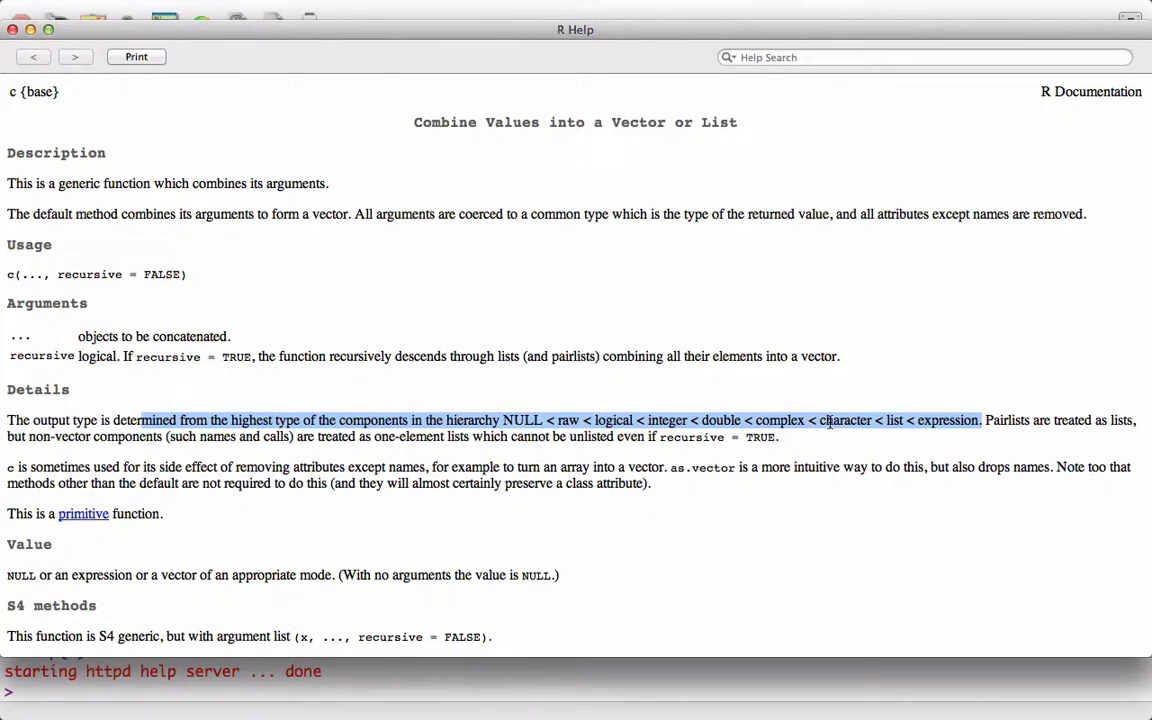
Pick out integer and another type in the hierarchy, then copy the selected hierarchy text.
left_click(660, 420)
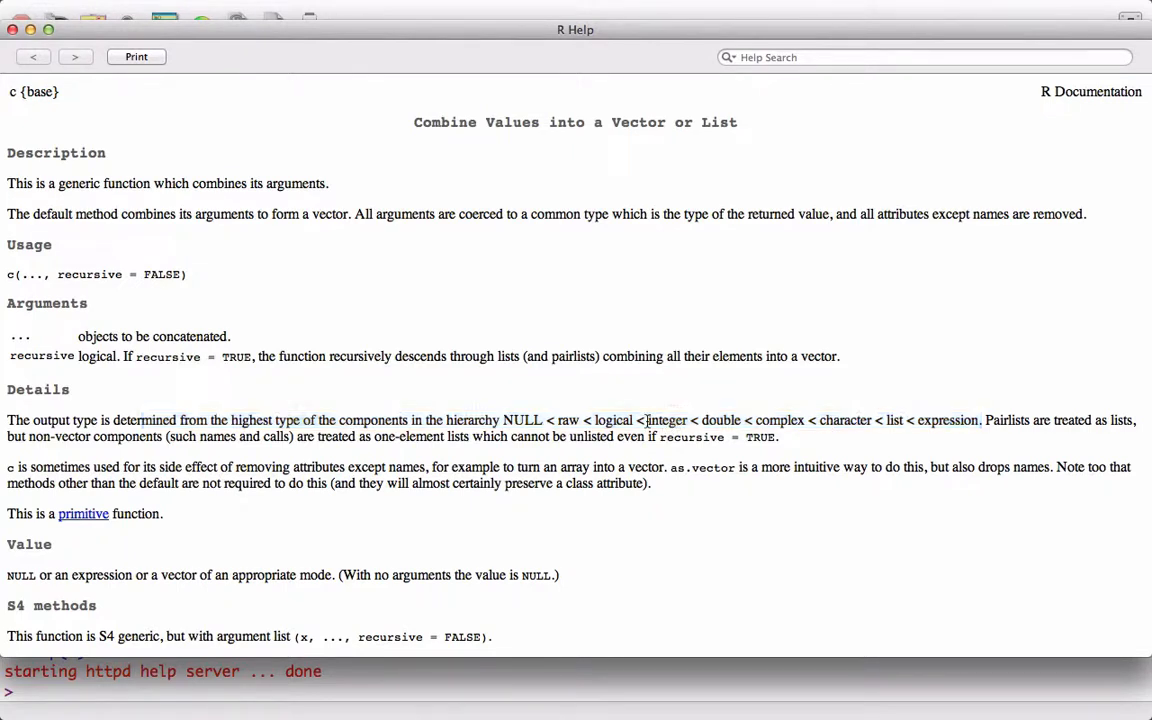
double_click(666, 420)
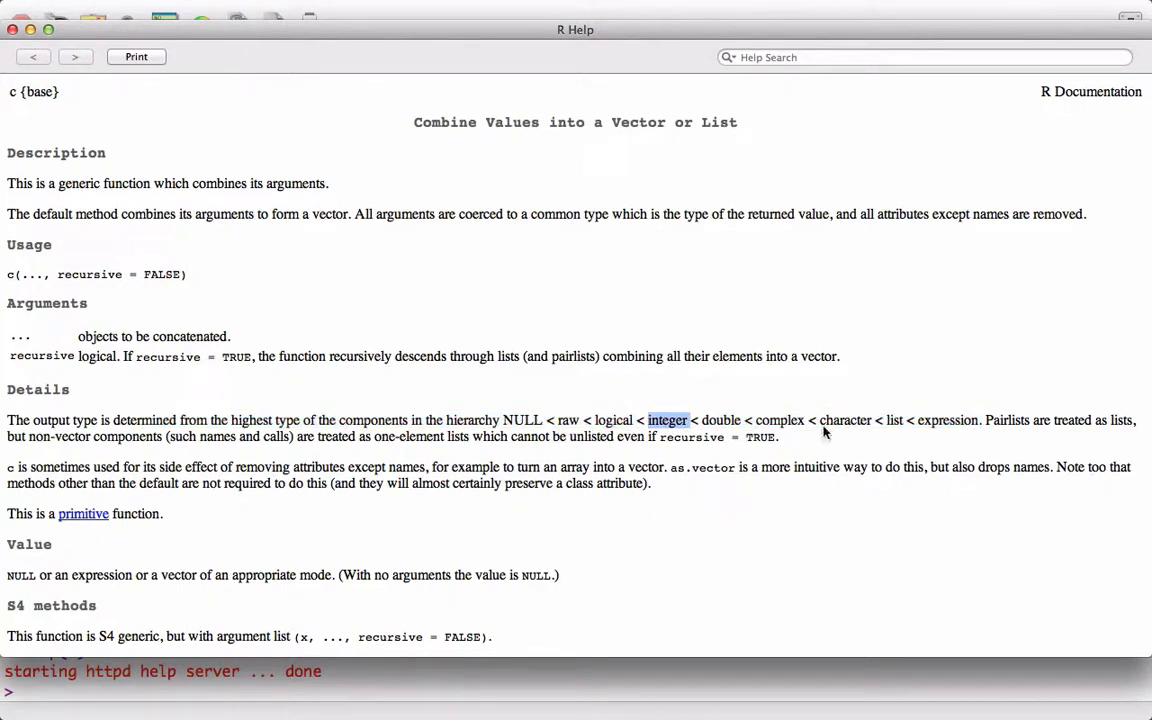
double_click(844, 420)
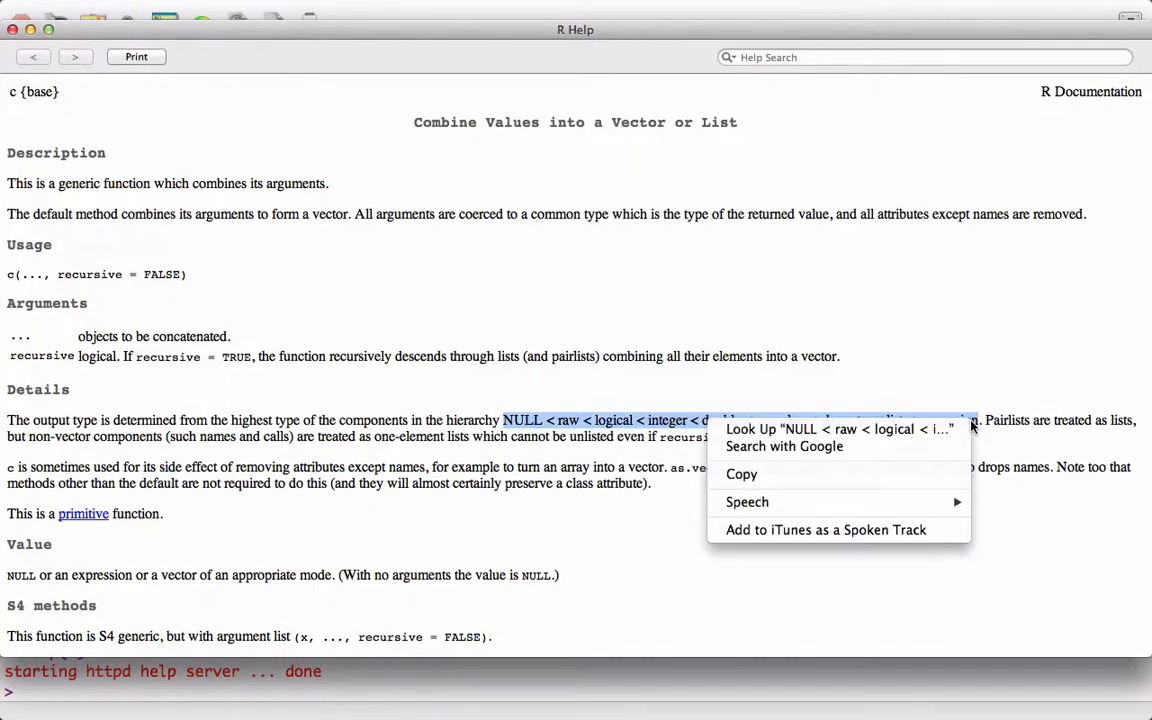
left_click(330, 170)
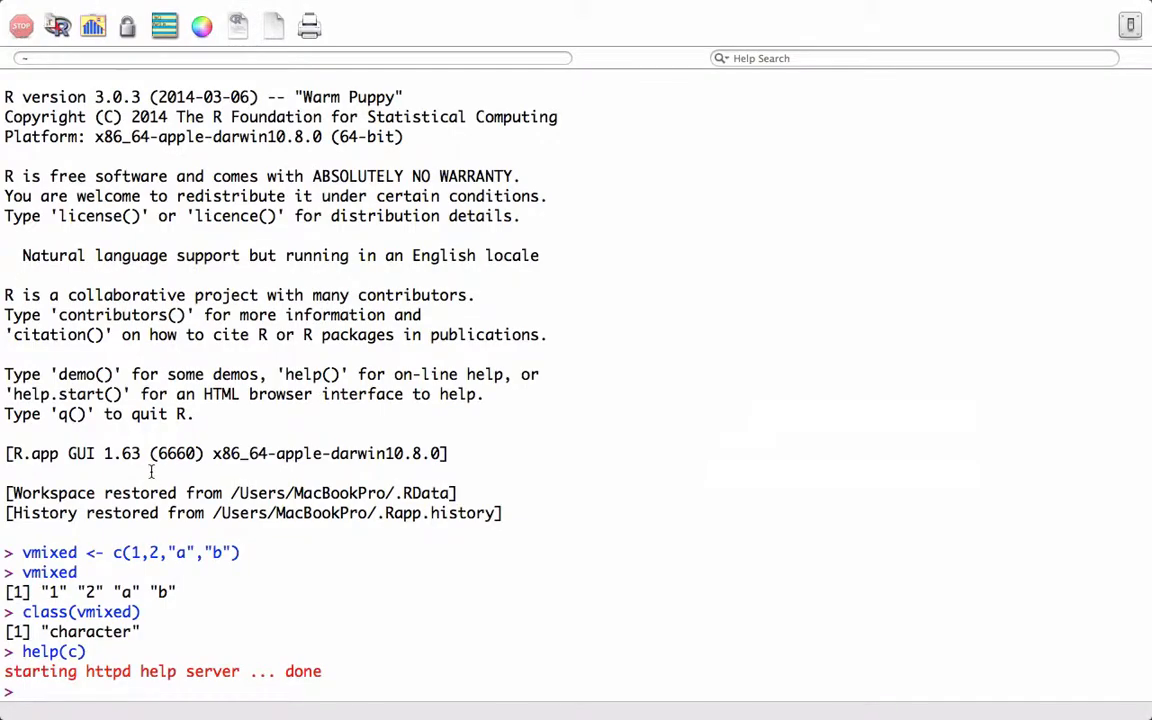
Paste the hierarchy as a # comment line, then start vmixed2 <- c(1:3, TR...
type("#")
type("v")
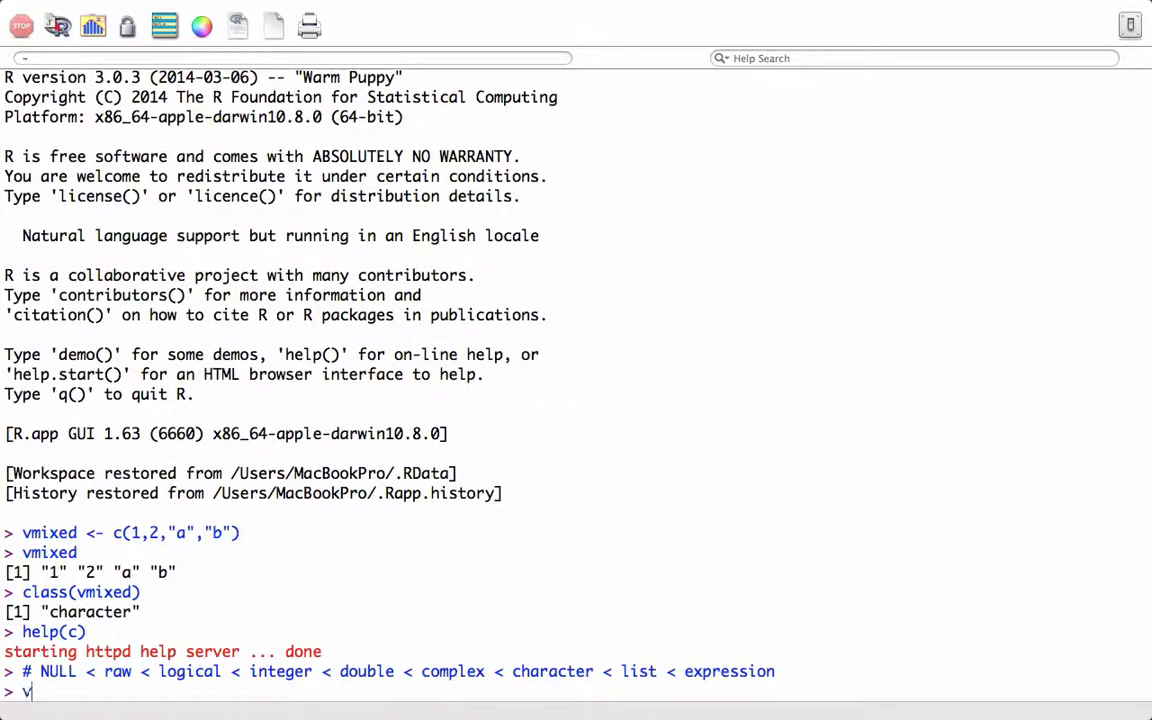
type("ime")
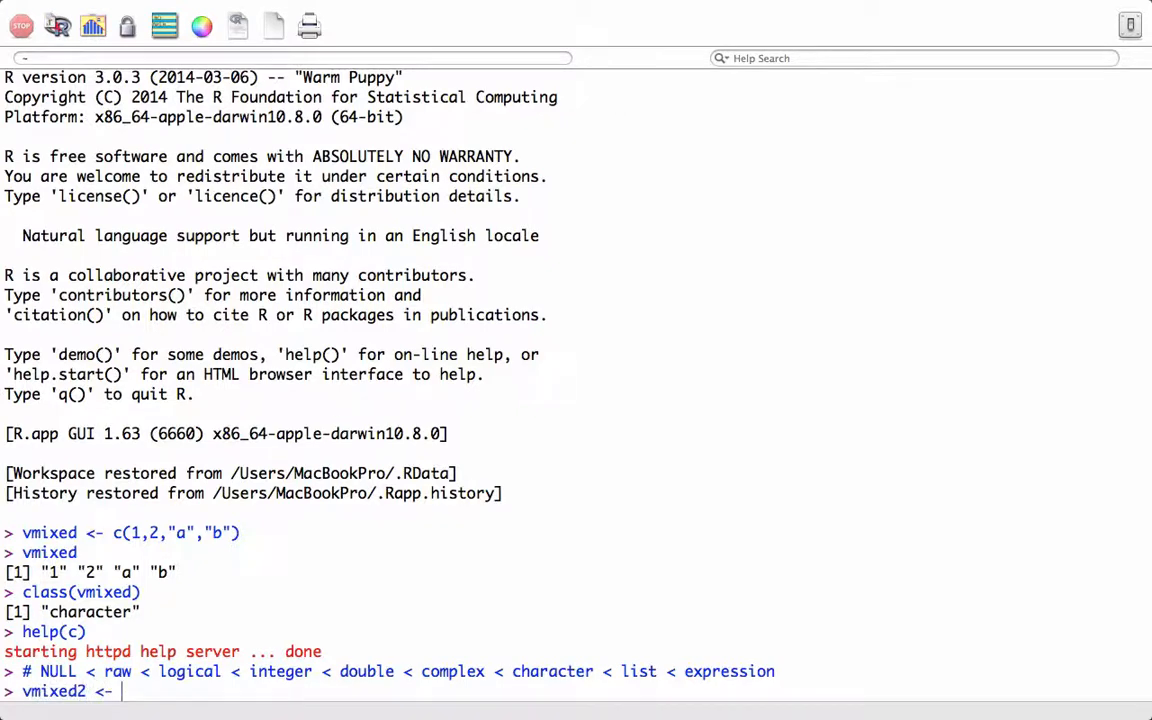
type("c()")
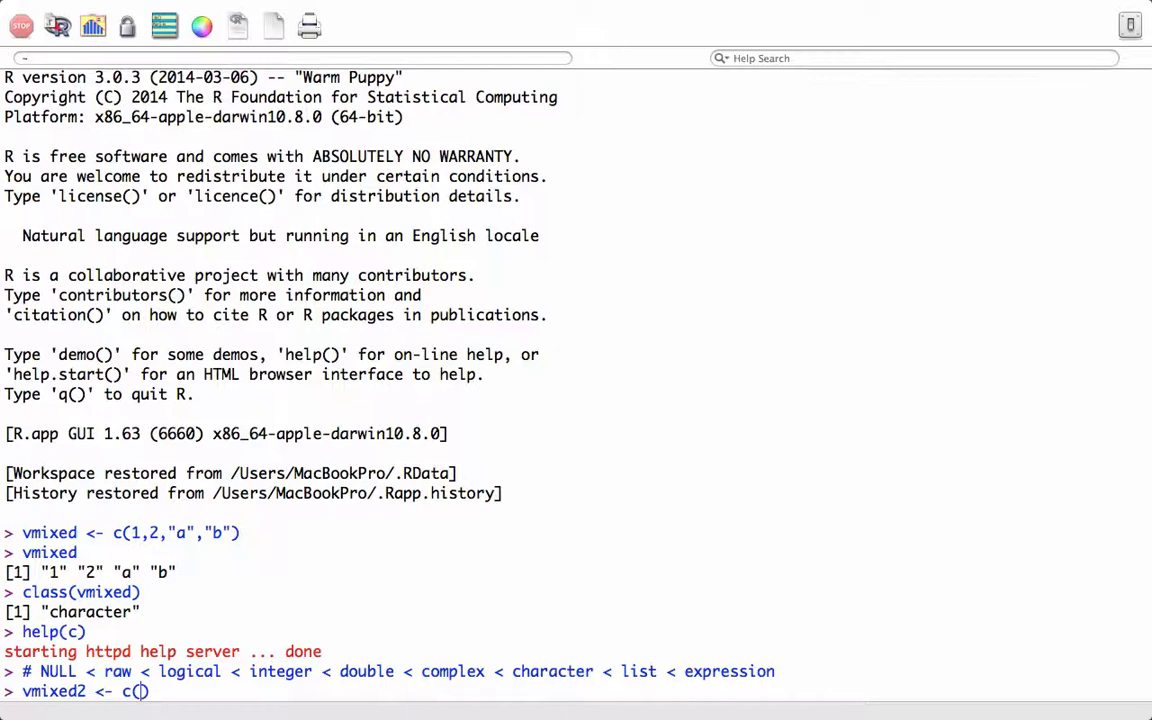
type("1:3, TRUE, FALSE")
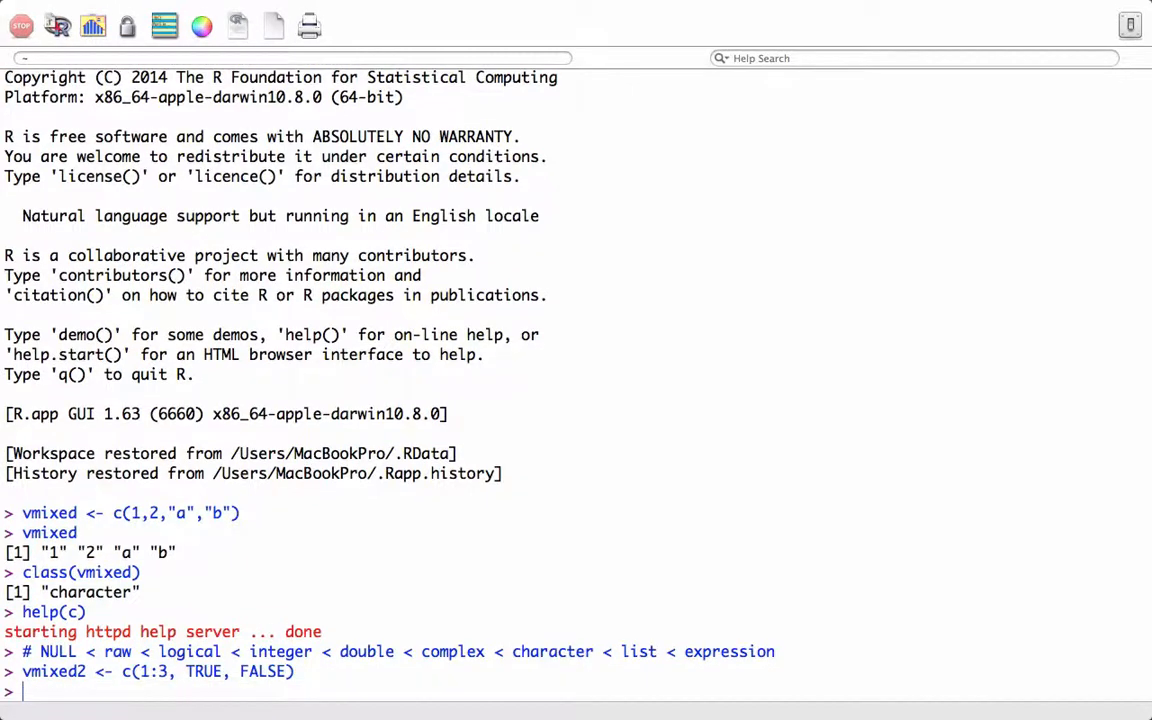
Print vmixed2 as 1 2 3 1 0 and point out logical in the hierarchy comment.
type("vmixed2")
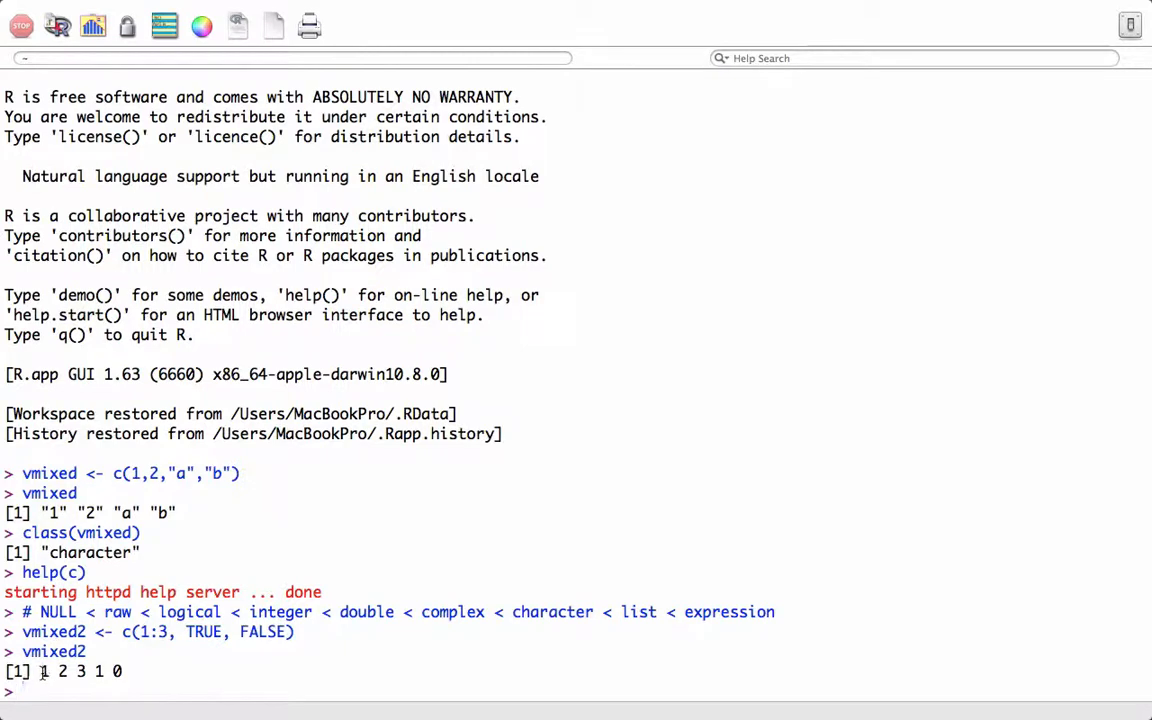
left_click_drag(38, 672, 120, 672)
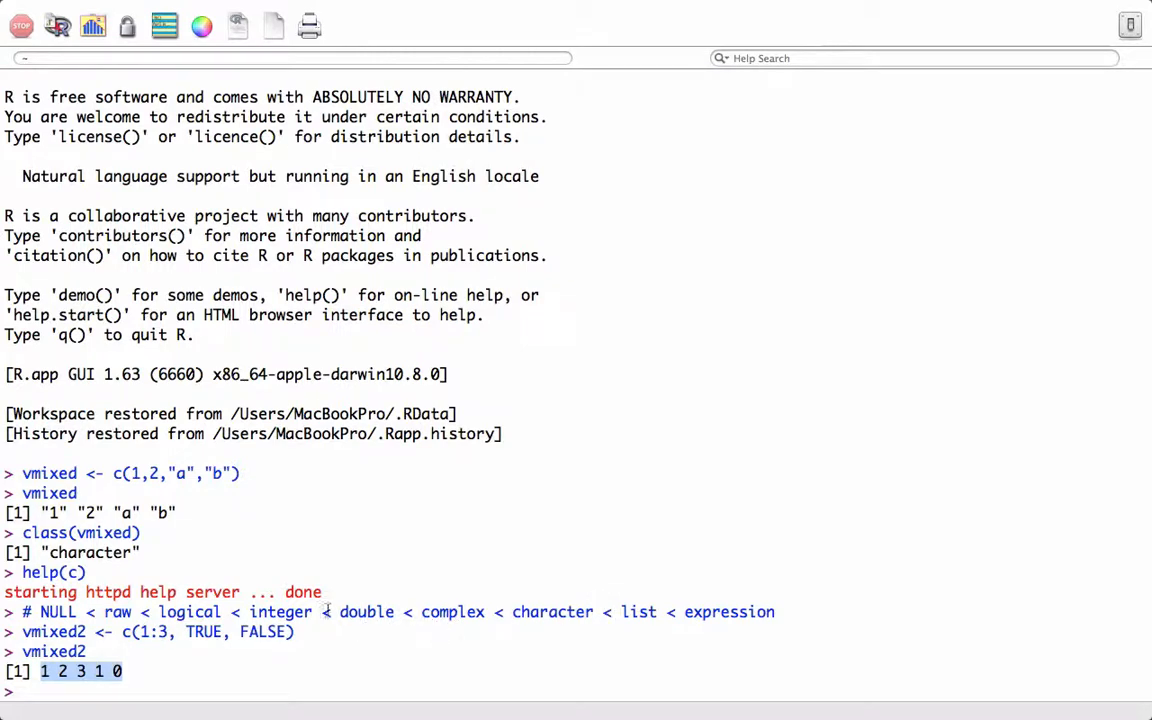
double_click(280, 612)
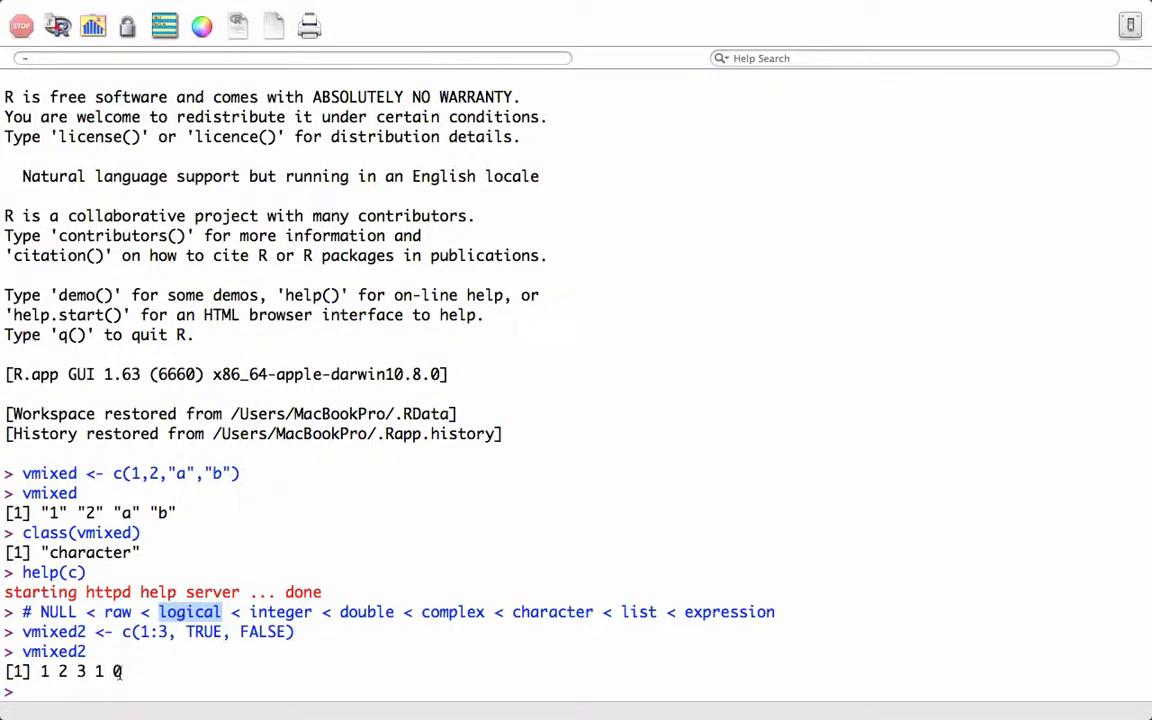
type("vmixed3 <-")
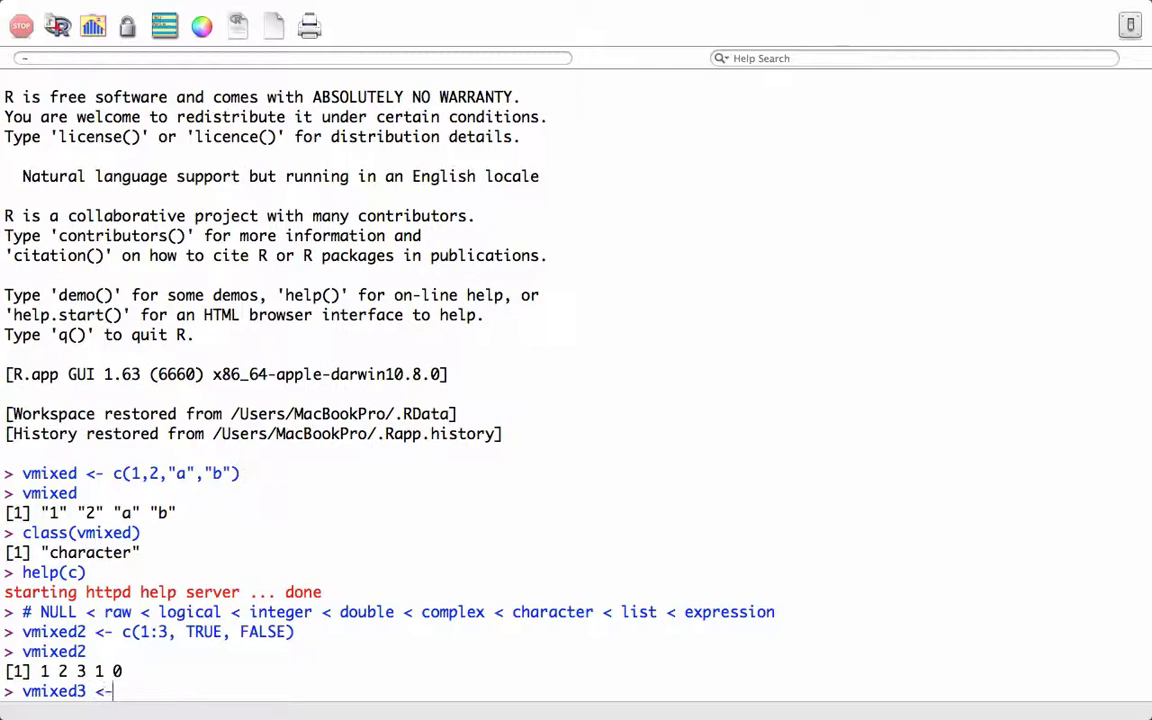
Assign vmixed3 <- c(TRUE, FALSE, 3+2i) and print it as 1+0i 0+0i 3+2i.
type("c()")
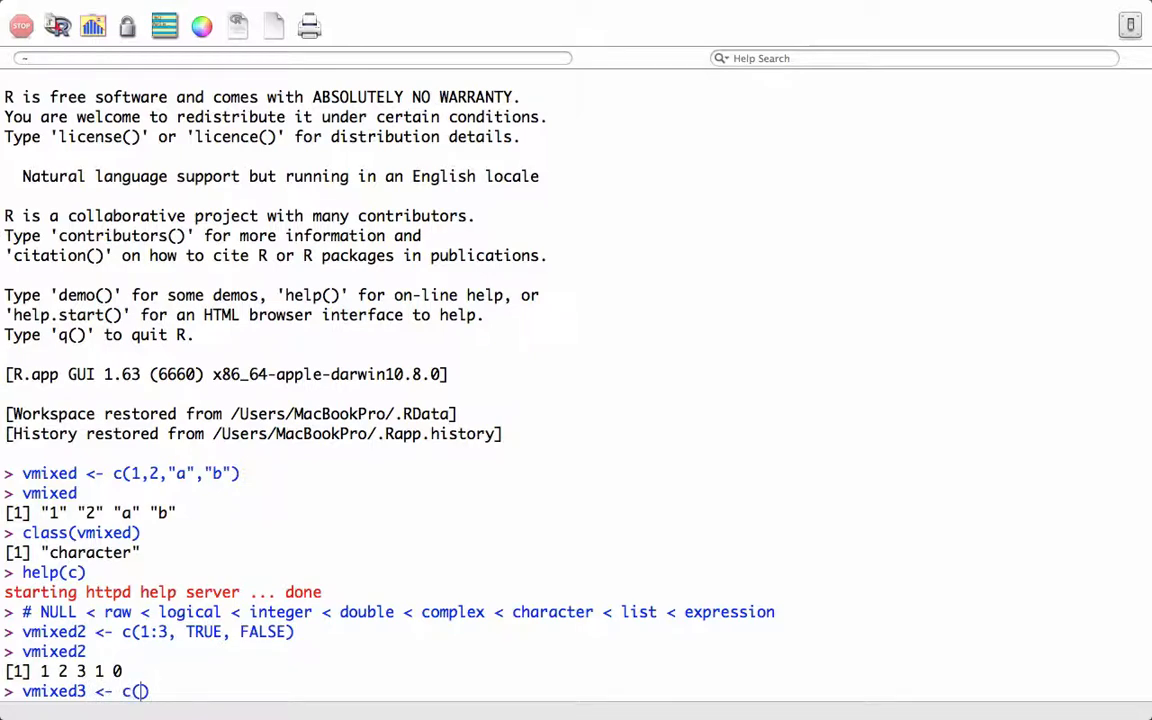
type("TRUE, FA")
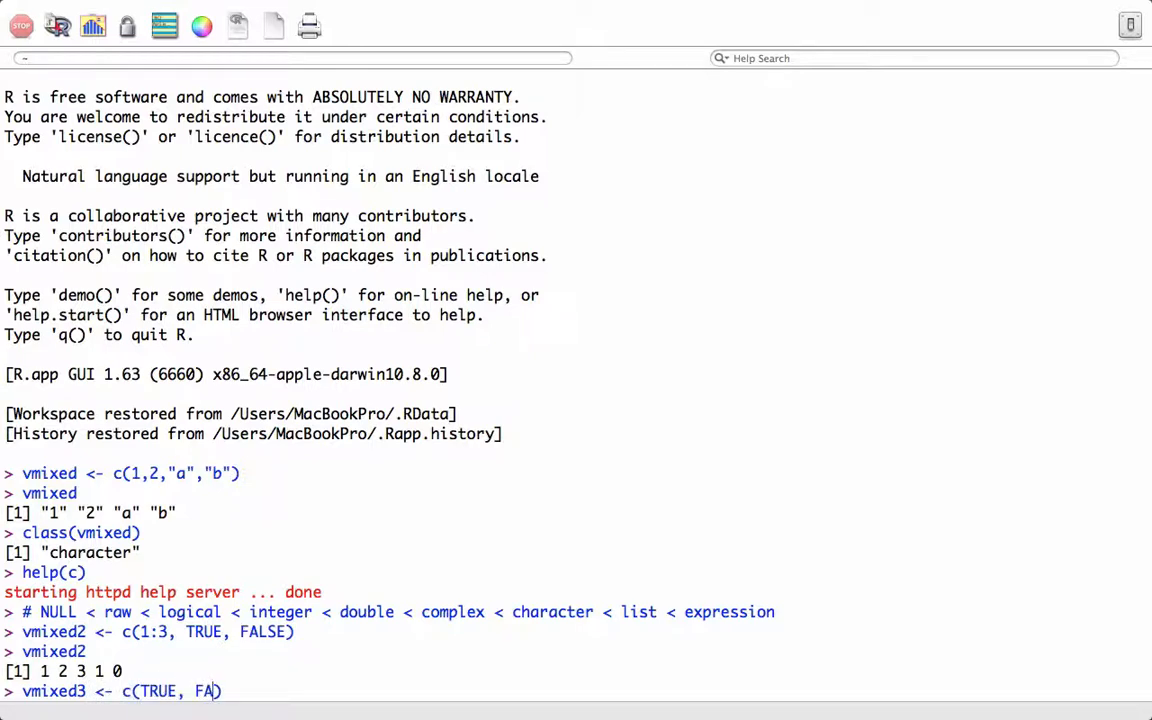
type("LSE,")
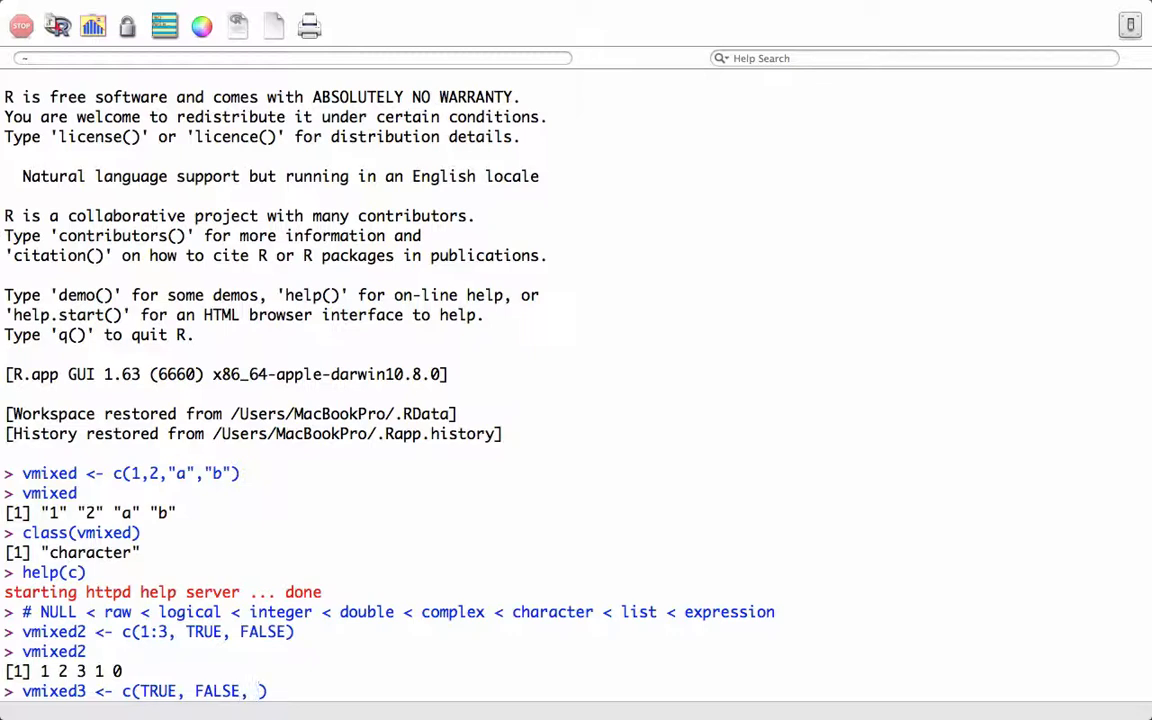
type("3+2i")
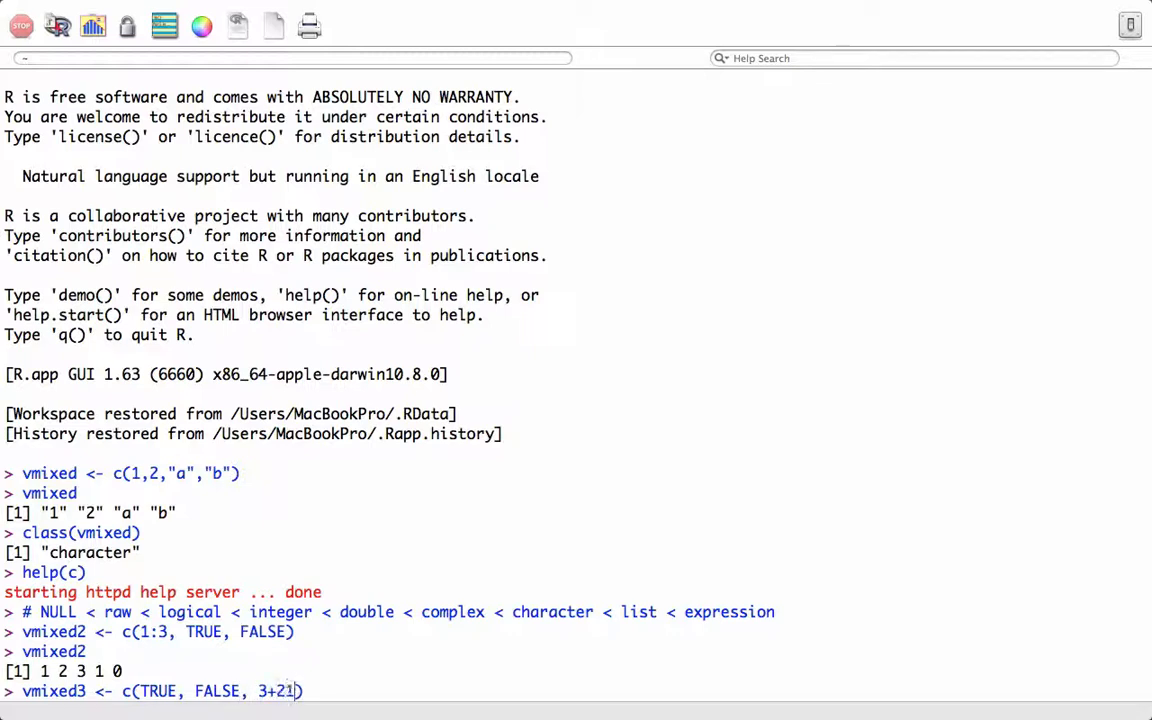
type("i")
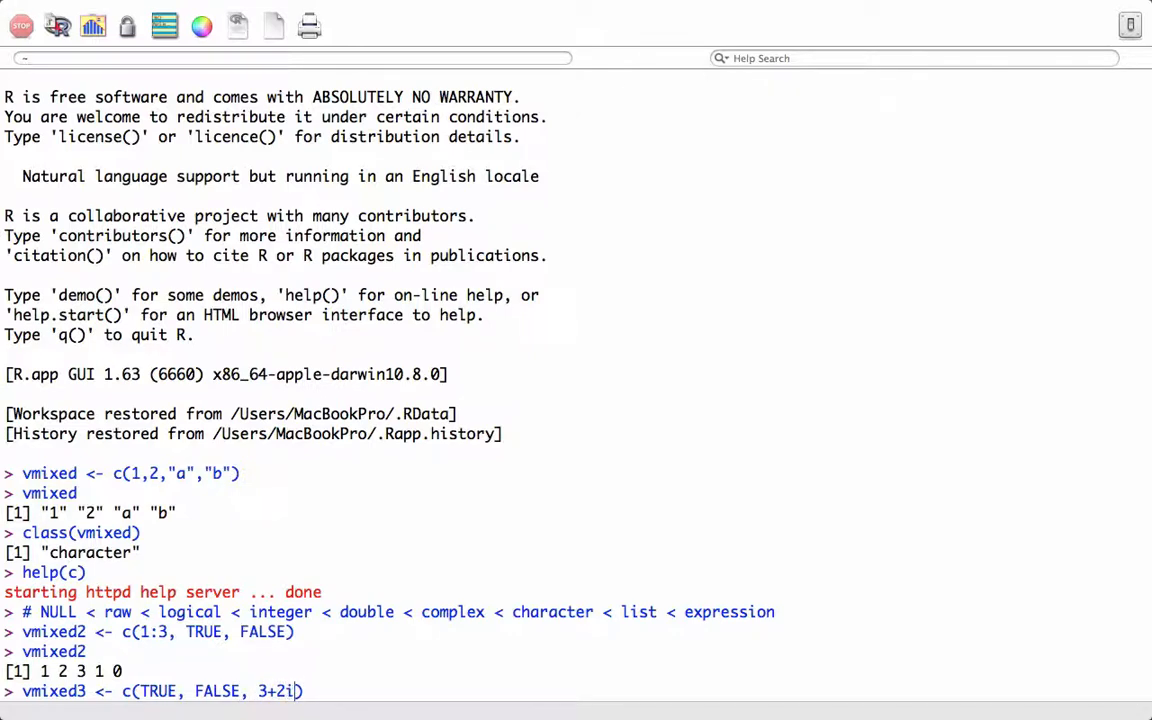
type("vmixed3")
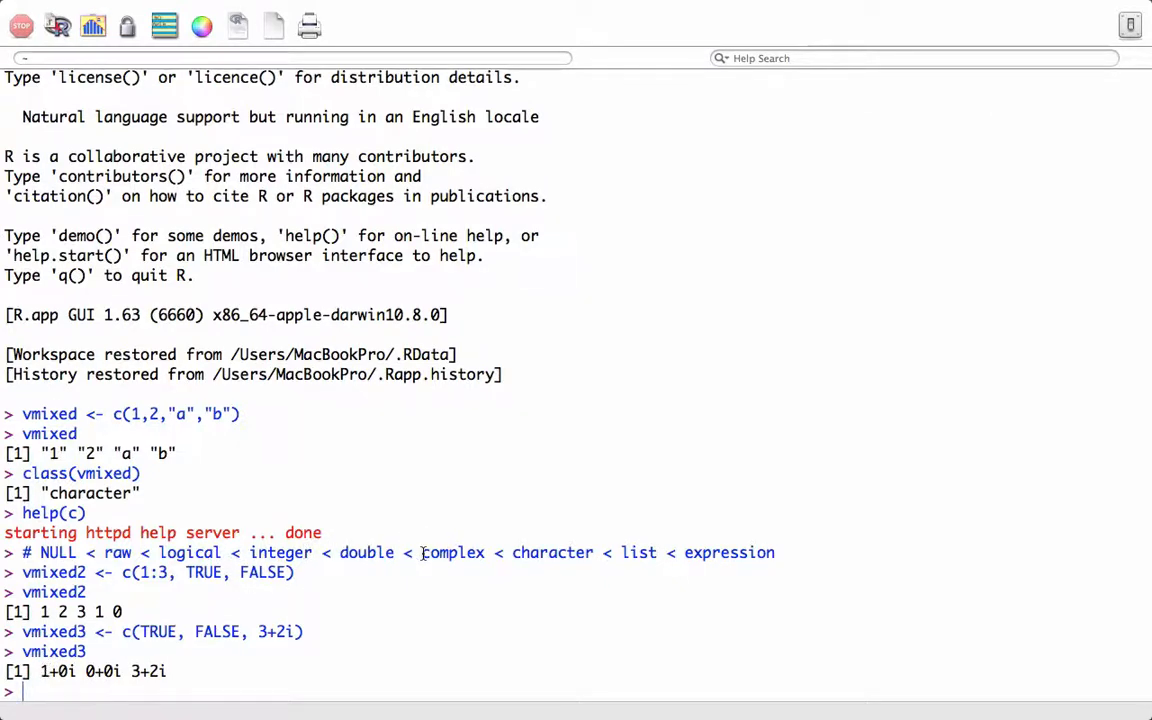
Point out complex and logical in the hierarchy comment to explain the coercion.
double_click(452, 552)
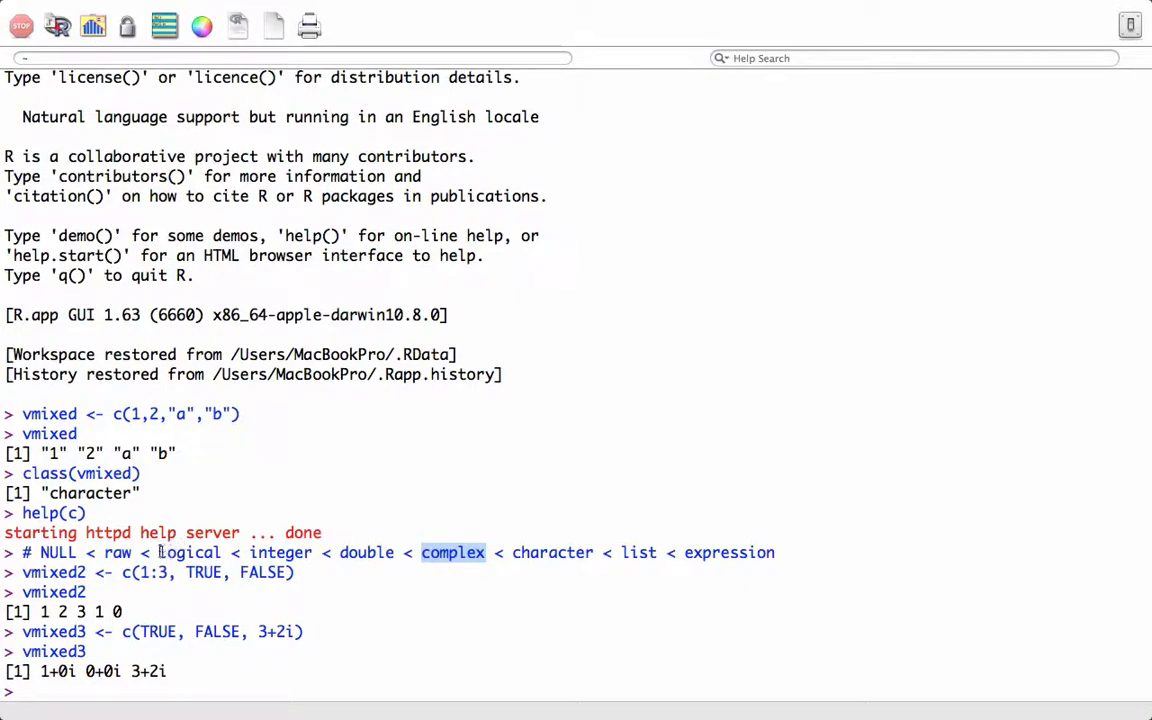
double_click(188, 552)
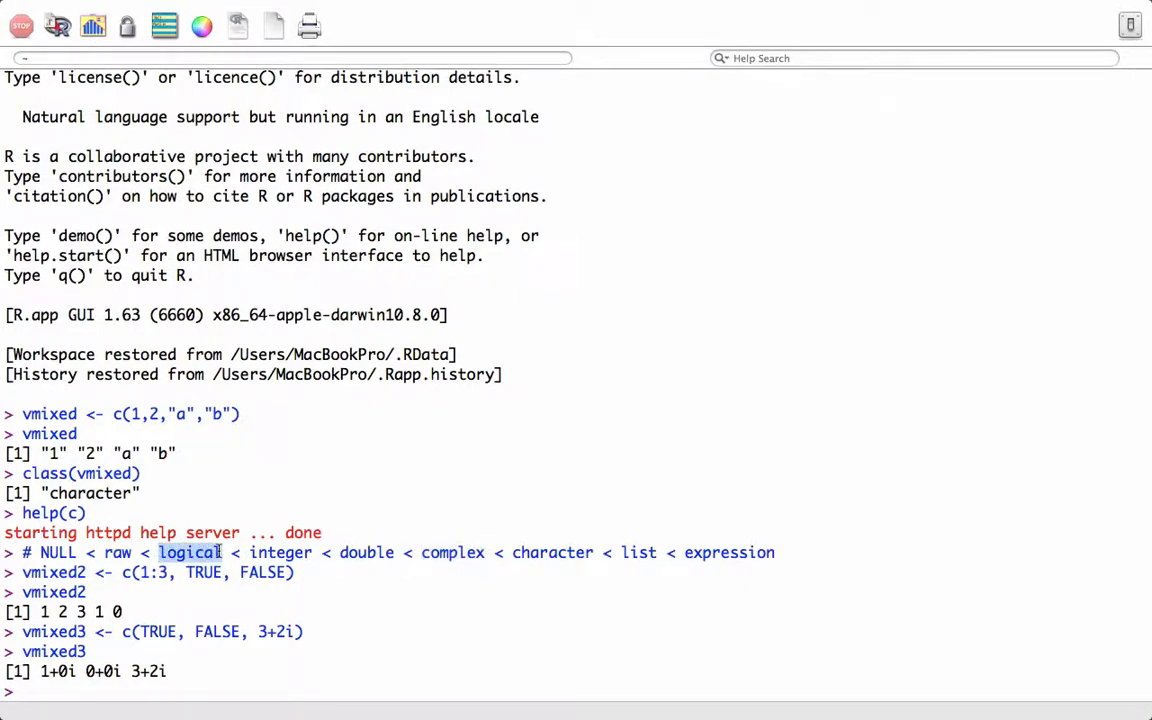